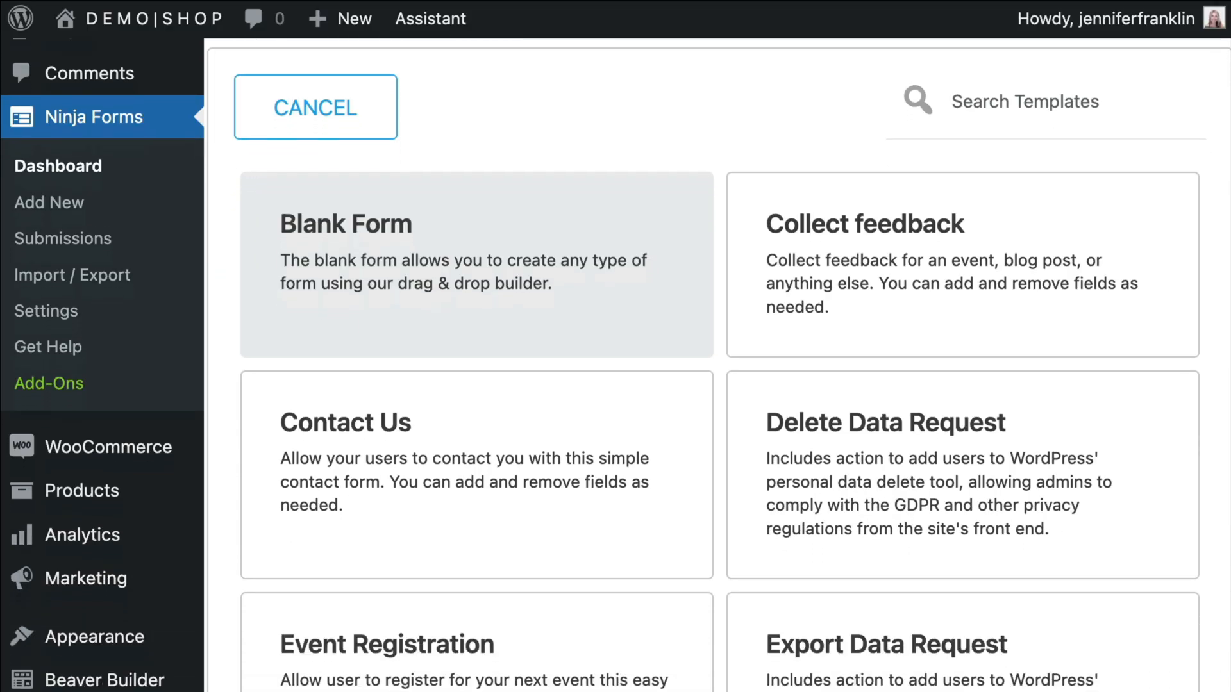
Browse the template gallery down to Additional Templates, then return to the DEMO|SHOP front page
scroll(down, 3)
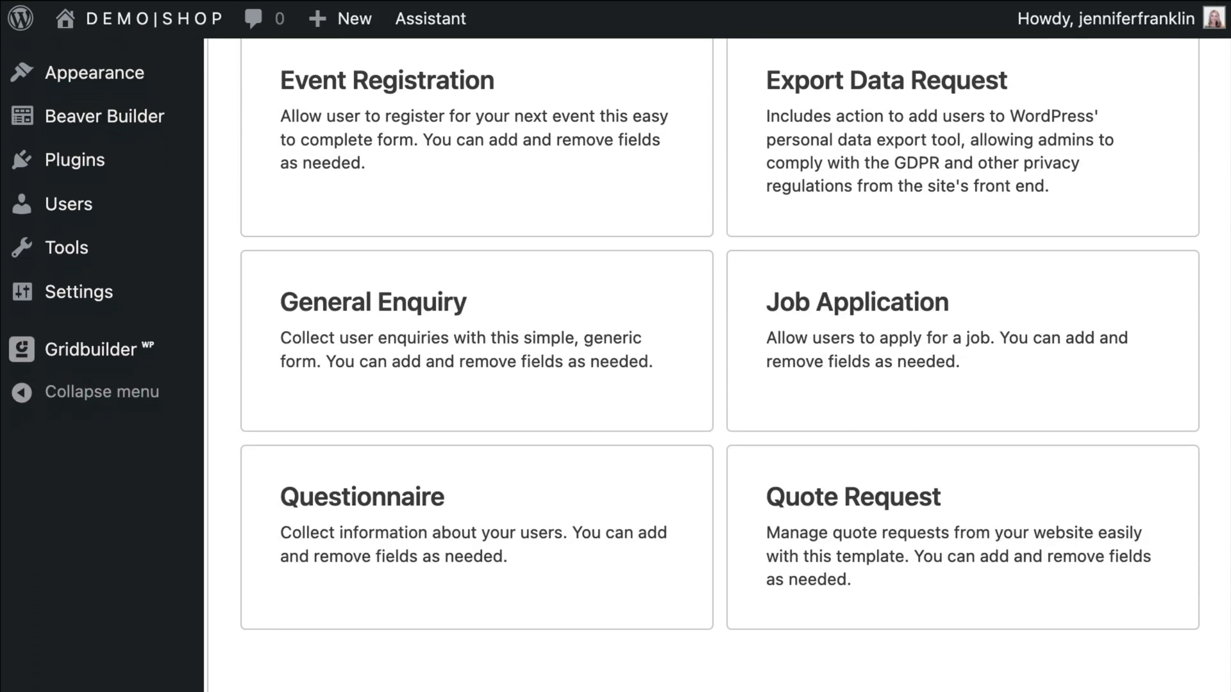
scroll(down, 3)
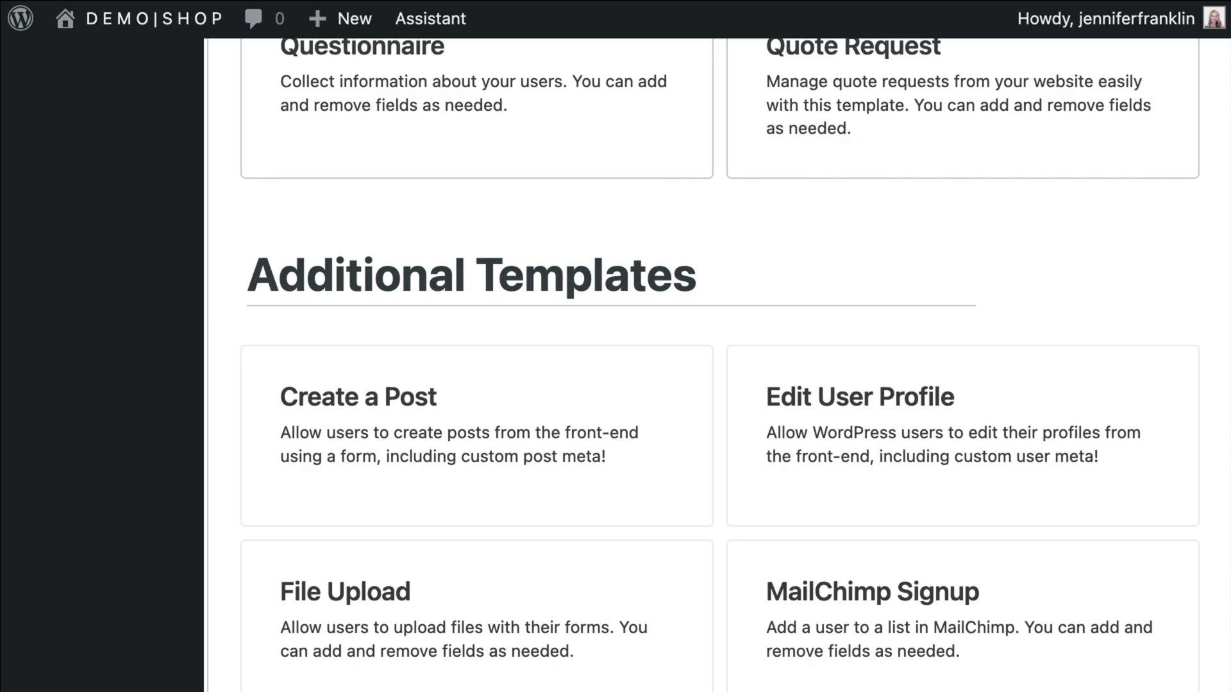
click(852, 46)
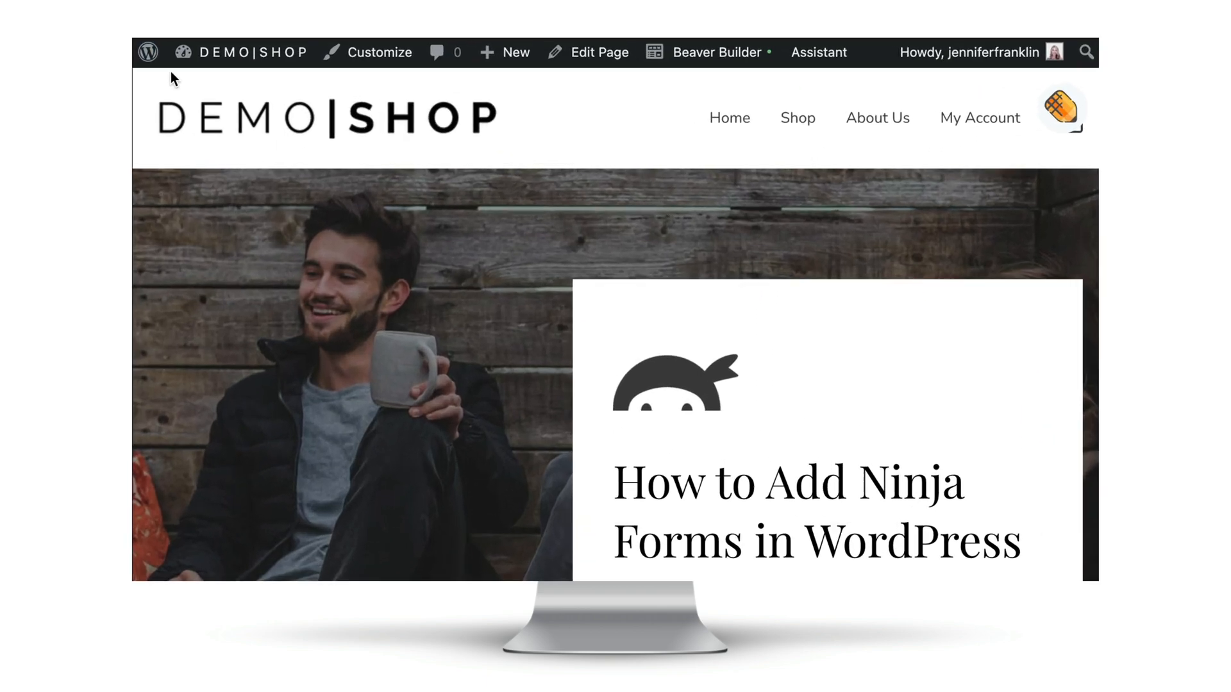
Reach the admin dashboard from the admin bar and view the installed plugins list
click(243, 53)
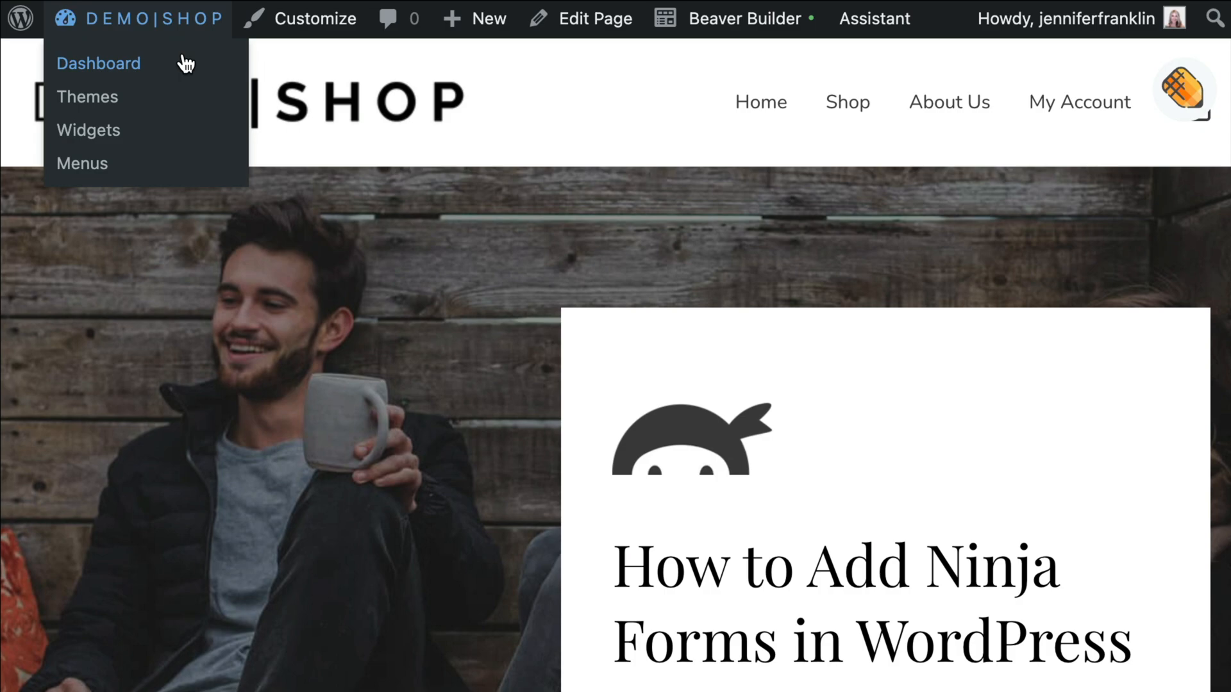
click(98, 65)
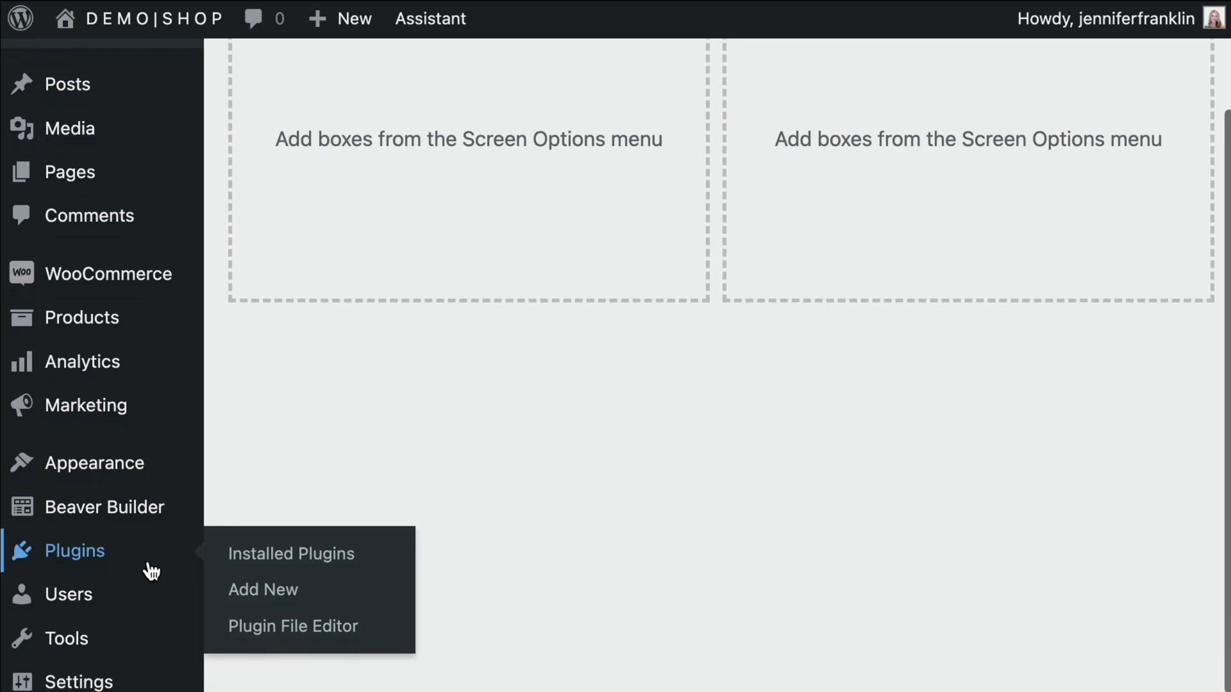
click(291, 554)
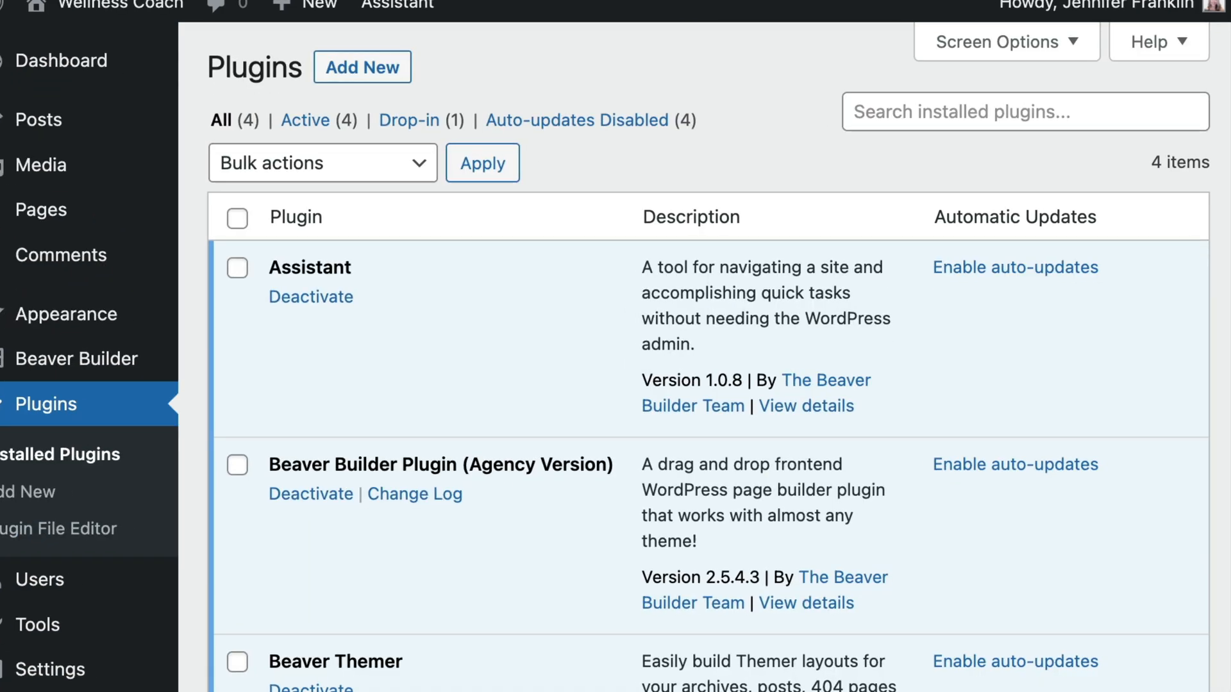
scroll(down, 3)
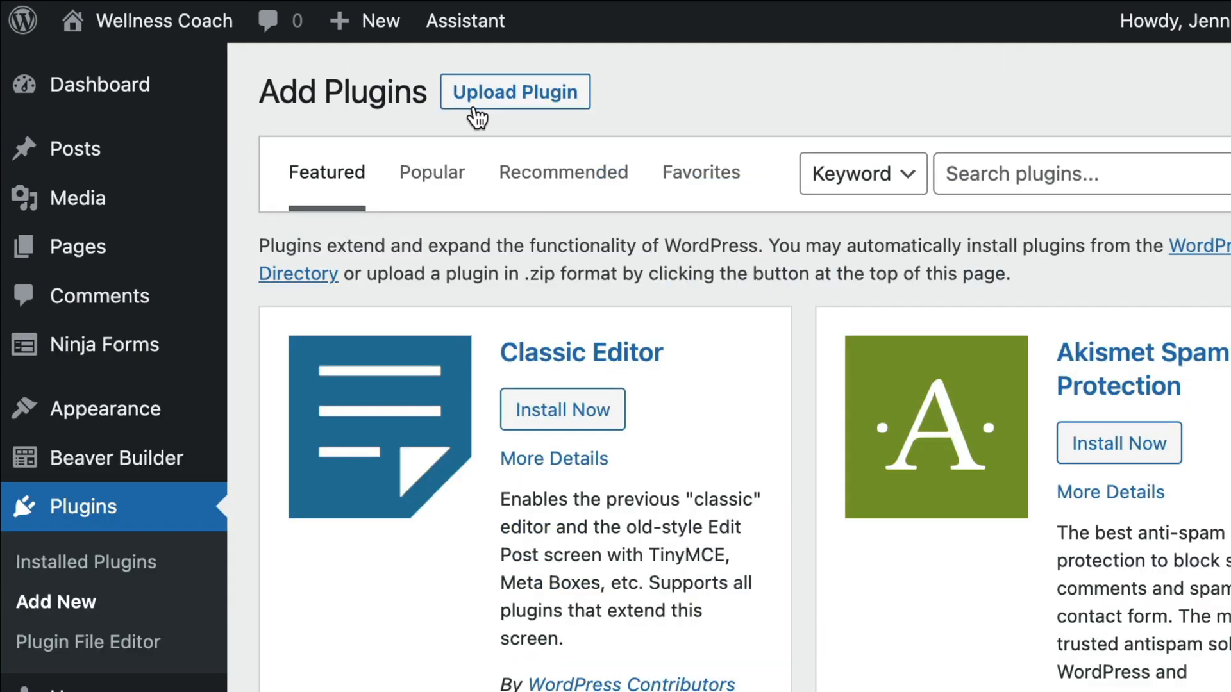
Search 'ninja forms', then install and activate the Ninja Forms Contact Form plugin
text(ninjas)
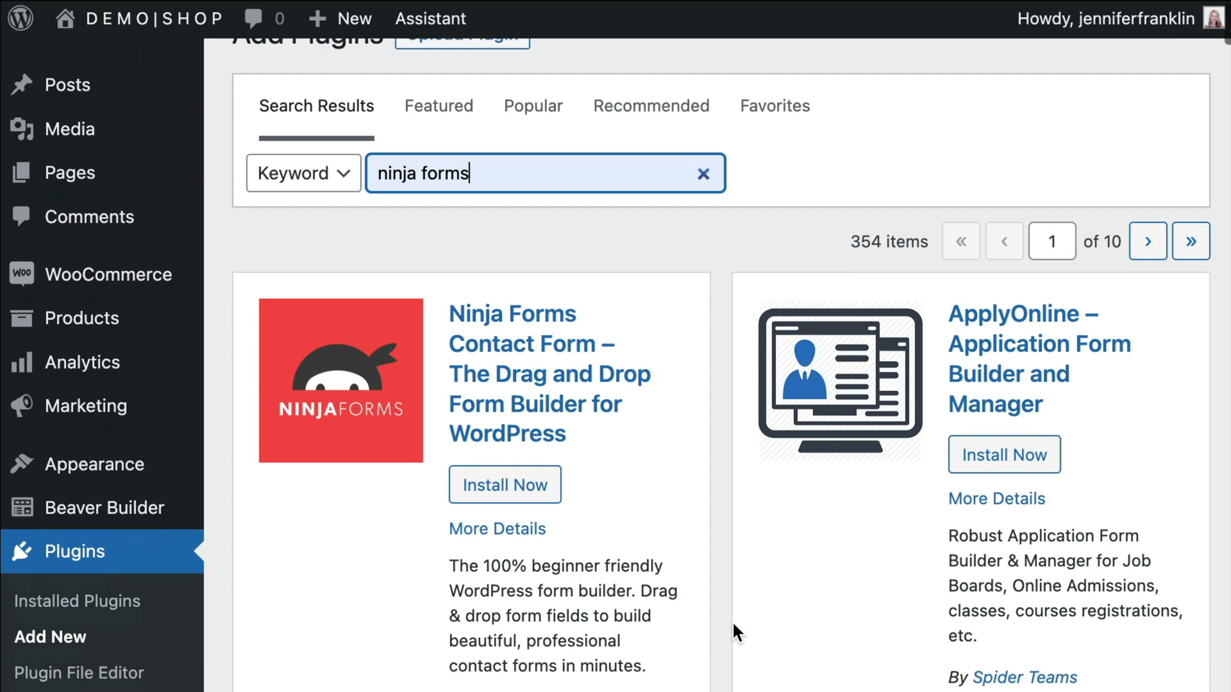
scroll(down, 3)
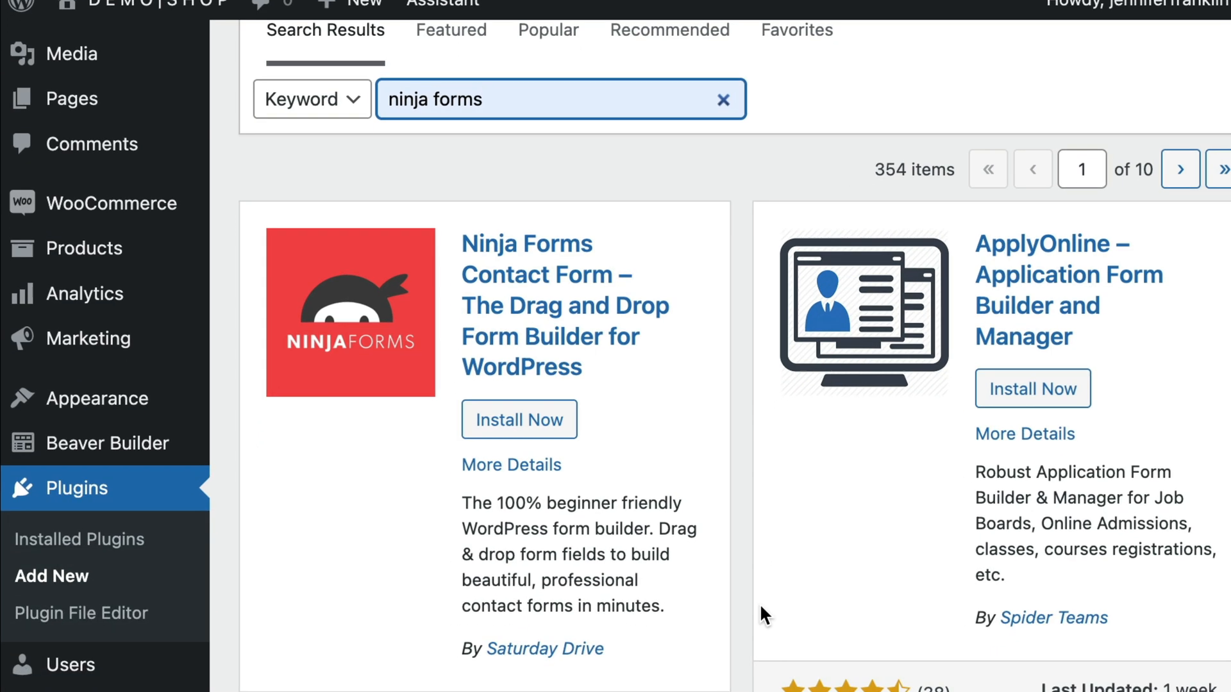
scroll(down, 3)
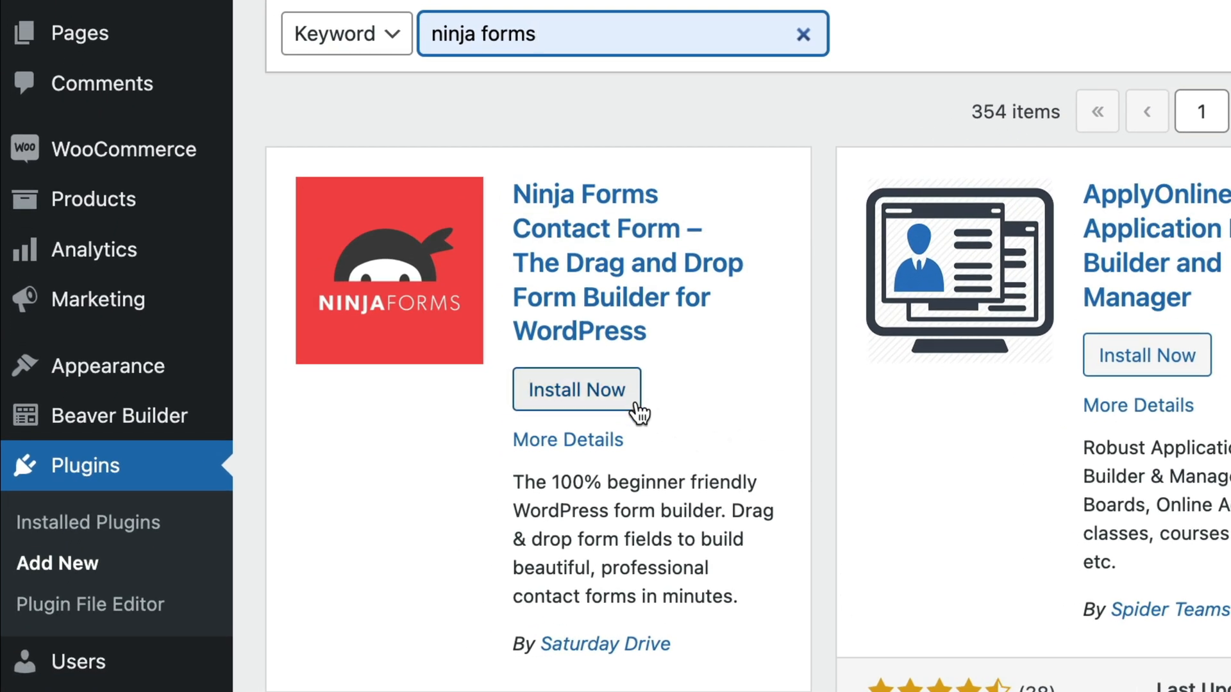
click(575, 390)
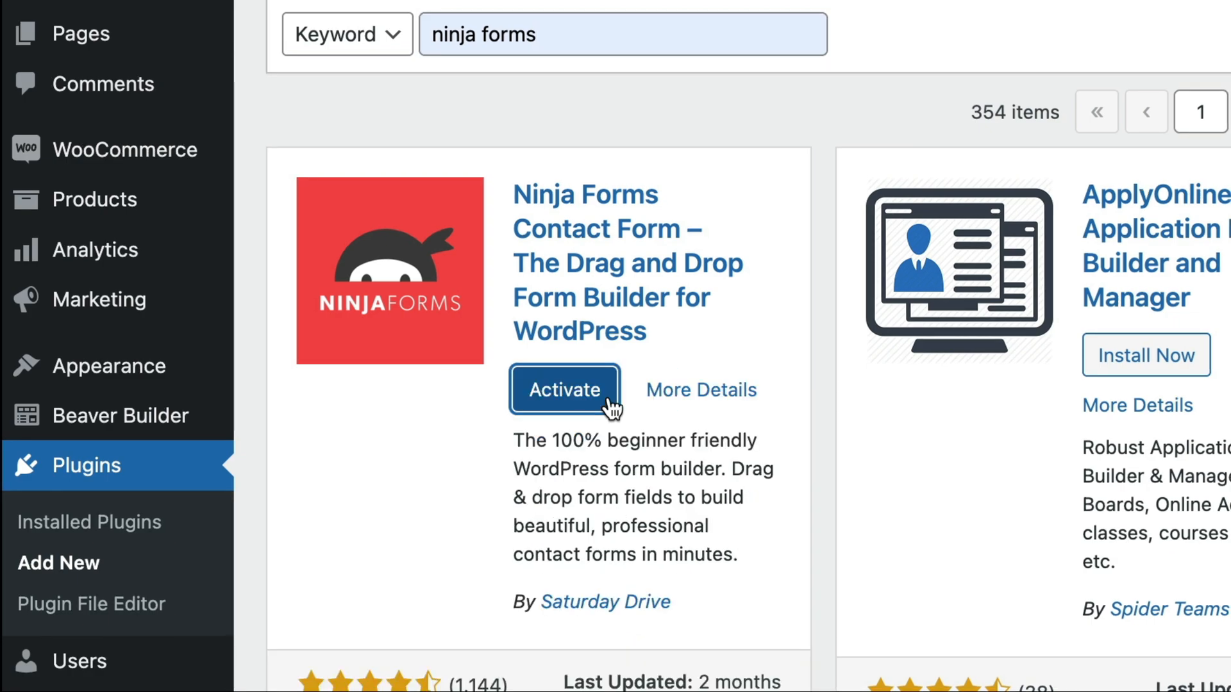
click(564, 390)
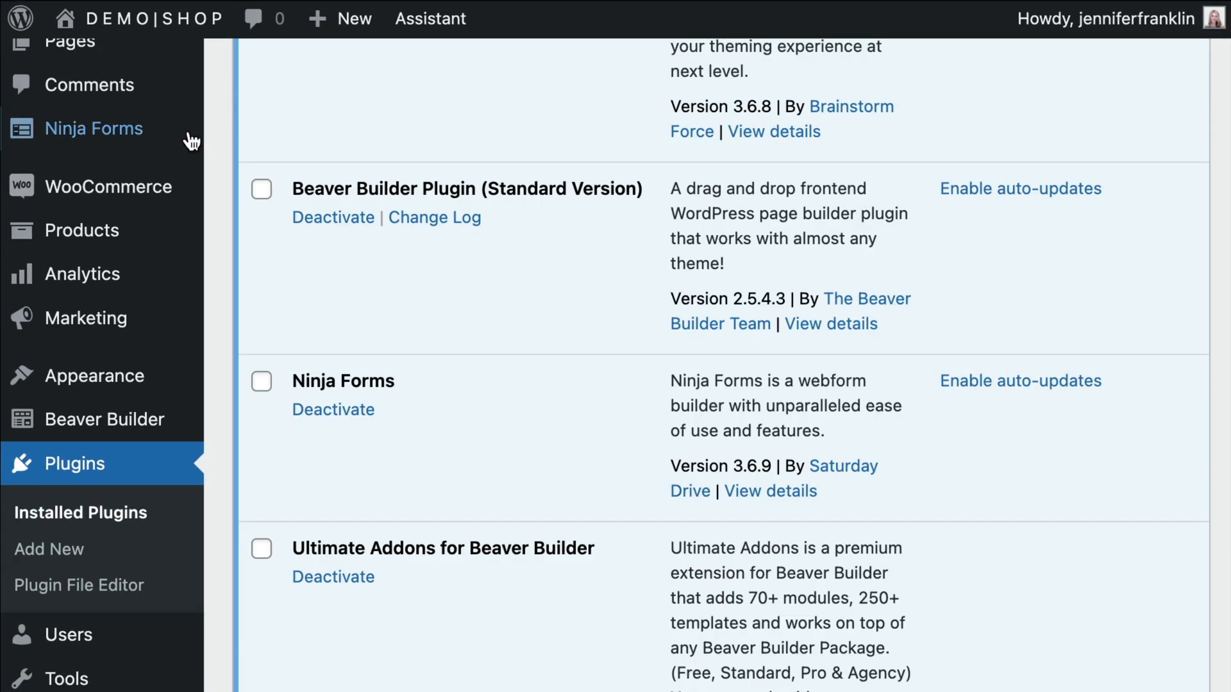
mouse_move(94, 128)
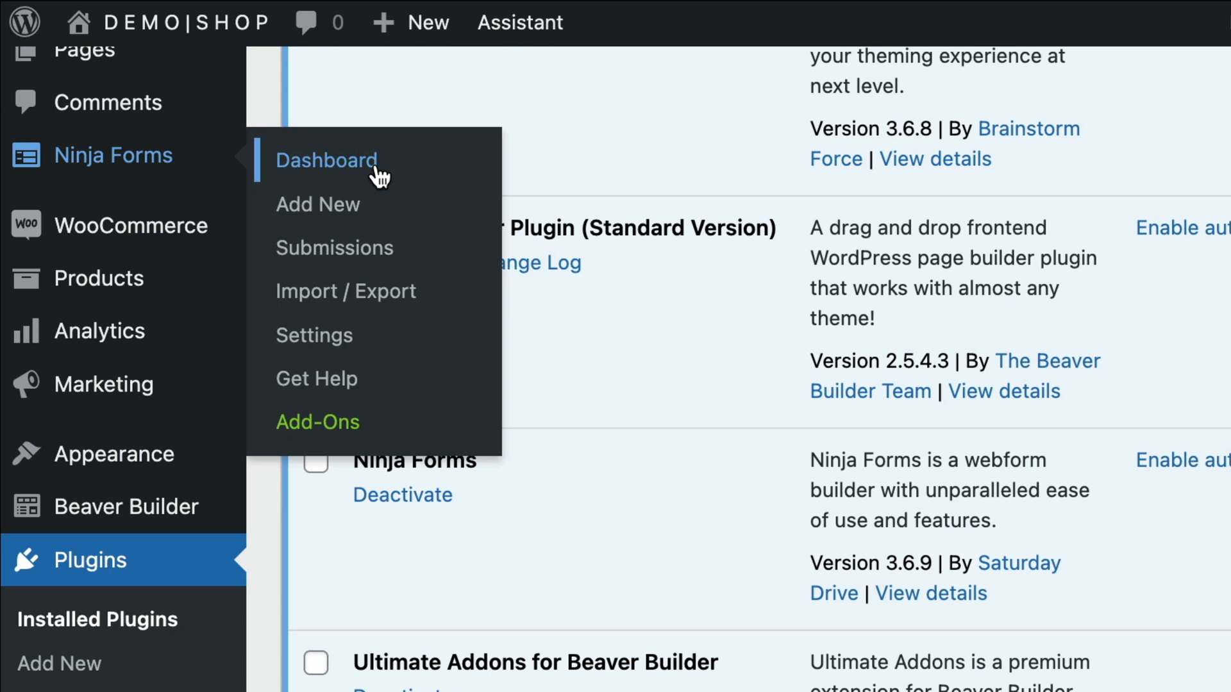
mouse_move(414, 177)
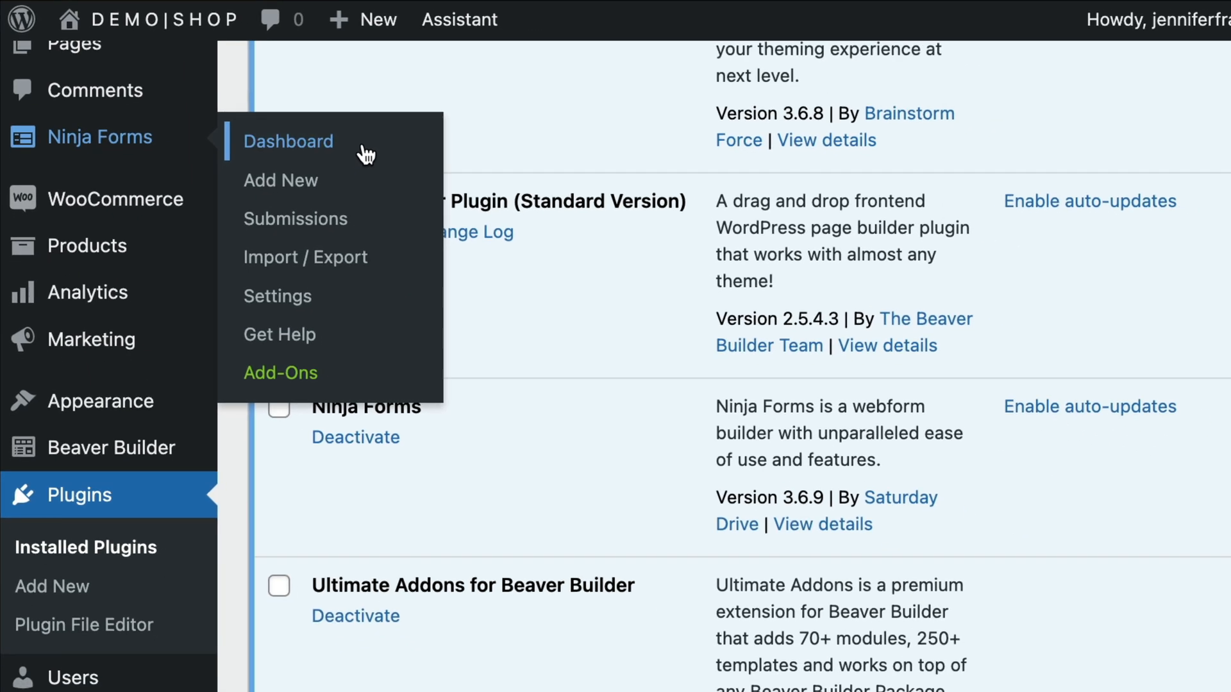
Show the Ninja Forms dashboard listing the Contact Me form and its shortcode
click(288, 141)
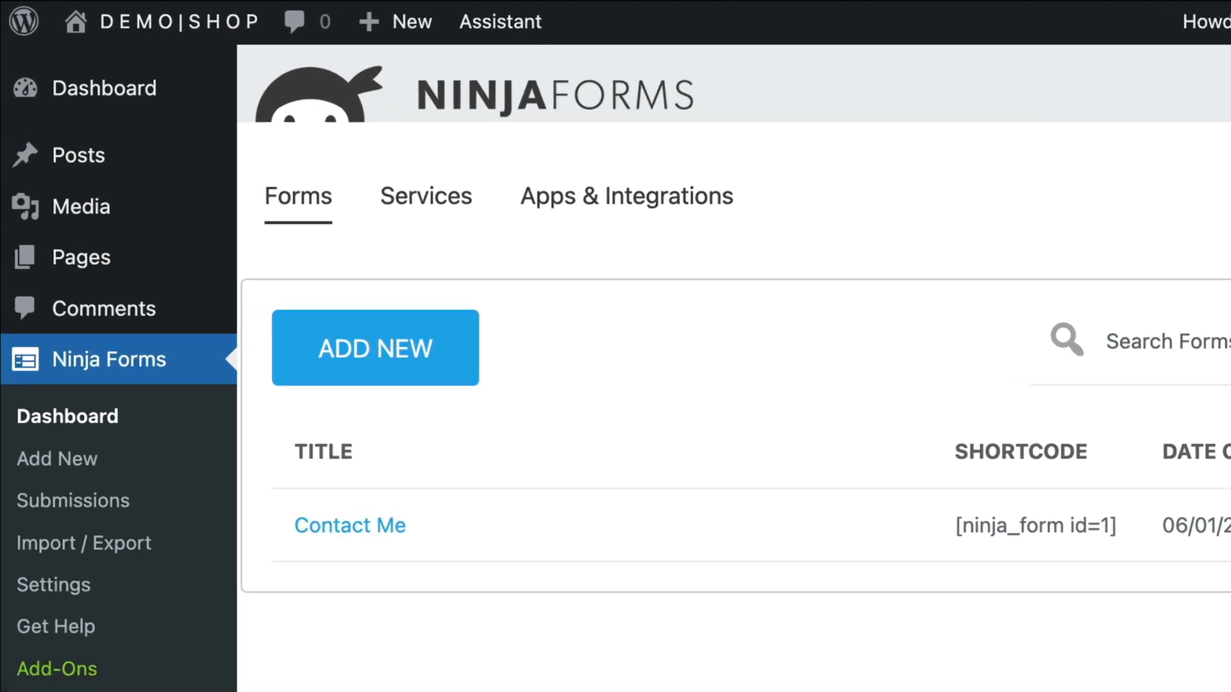
Start a new form via ADD NEW and browse the template cards
click(374, 347)
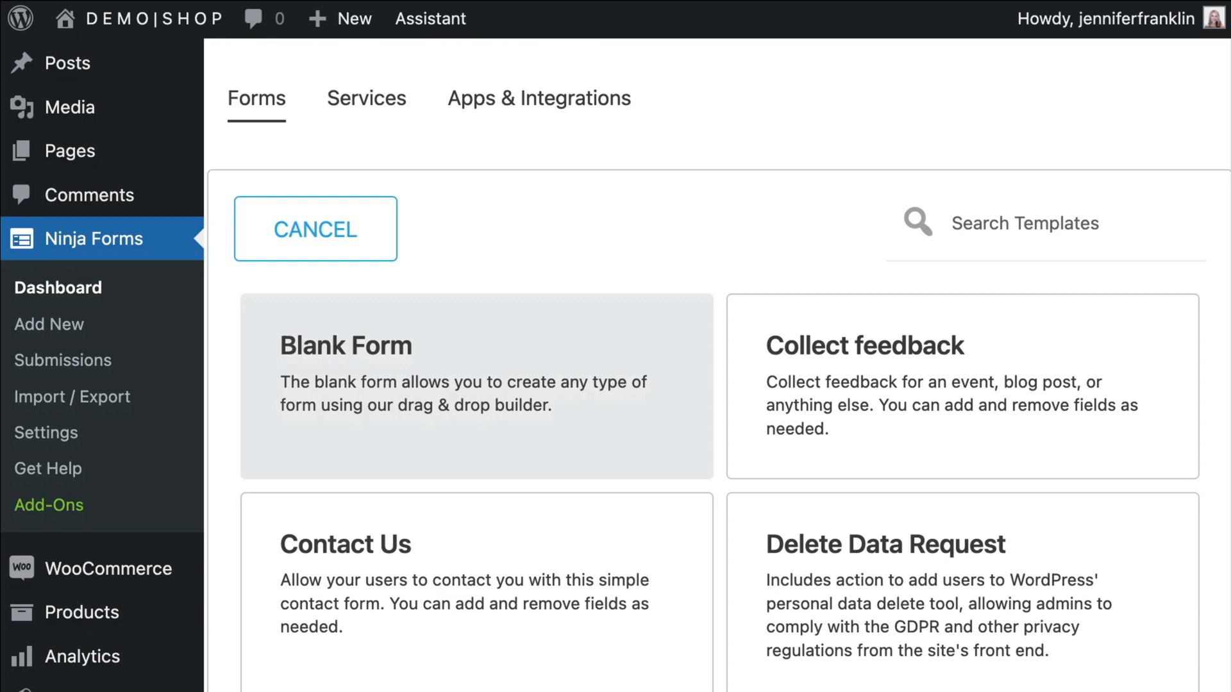
scroll(down, 3)
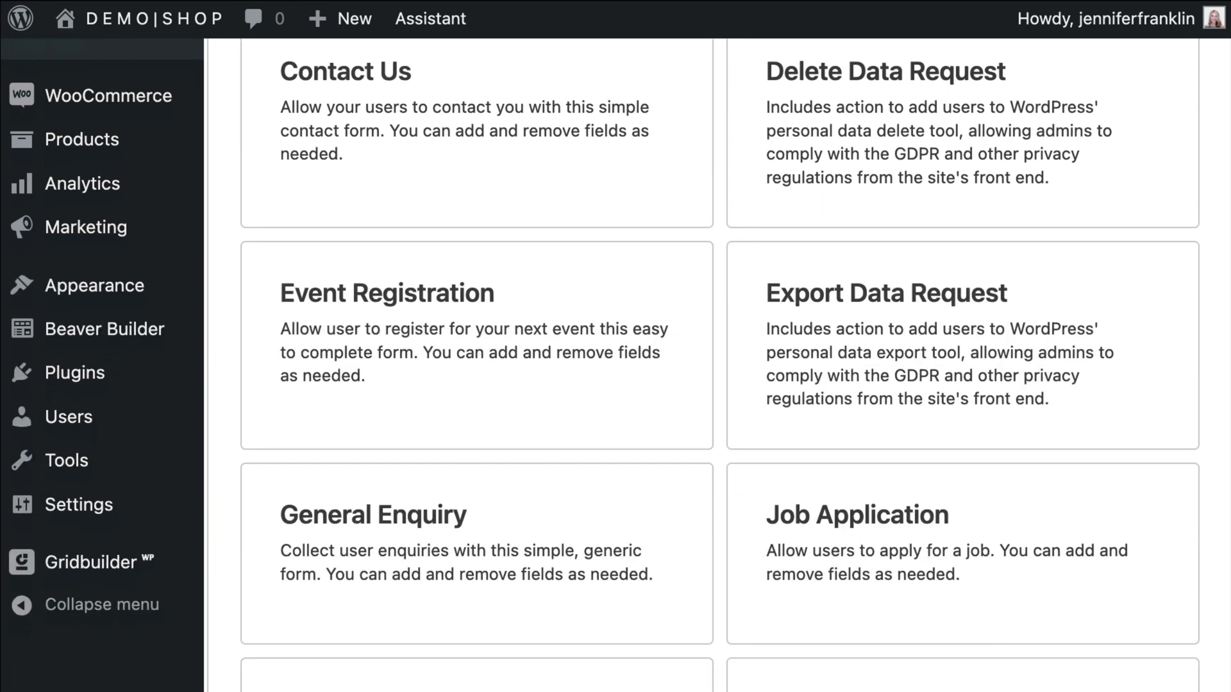
scroll(down, 3)
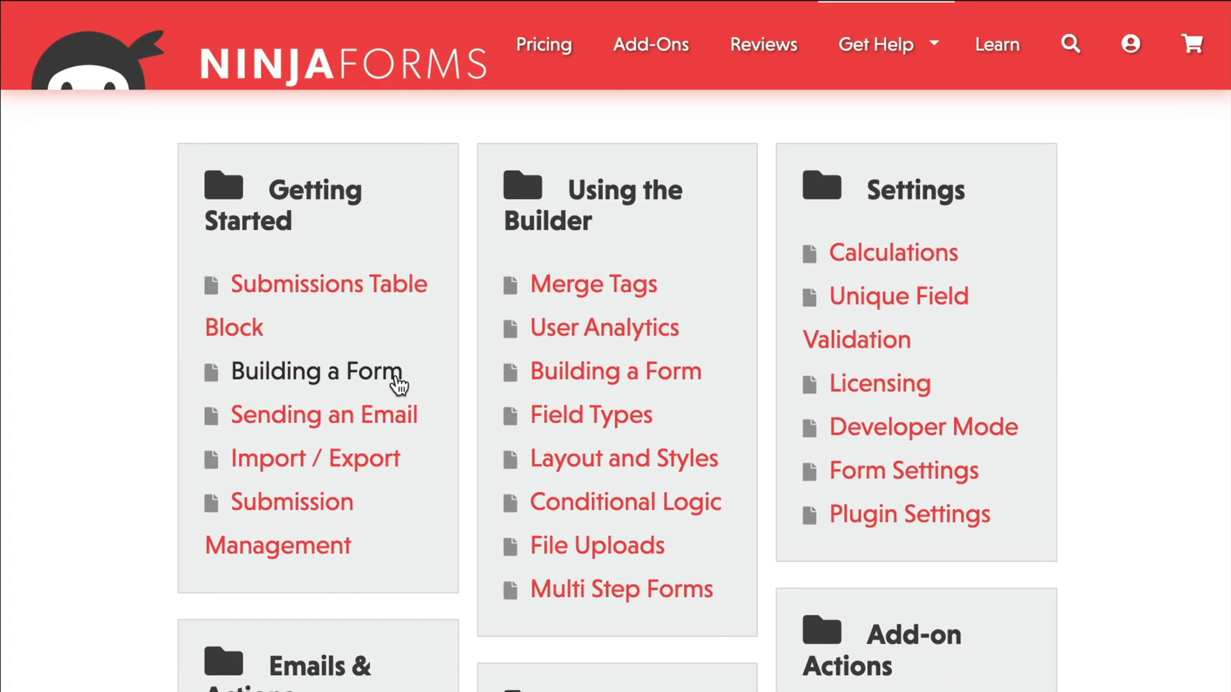
View the Building a Form guide under Getting Started
click(317, 372)
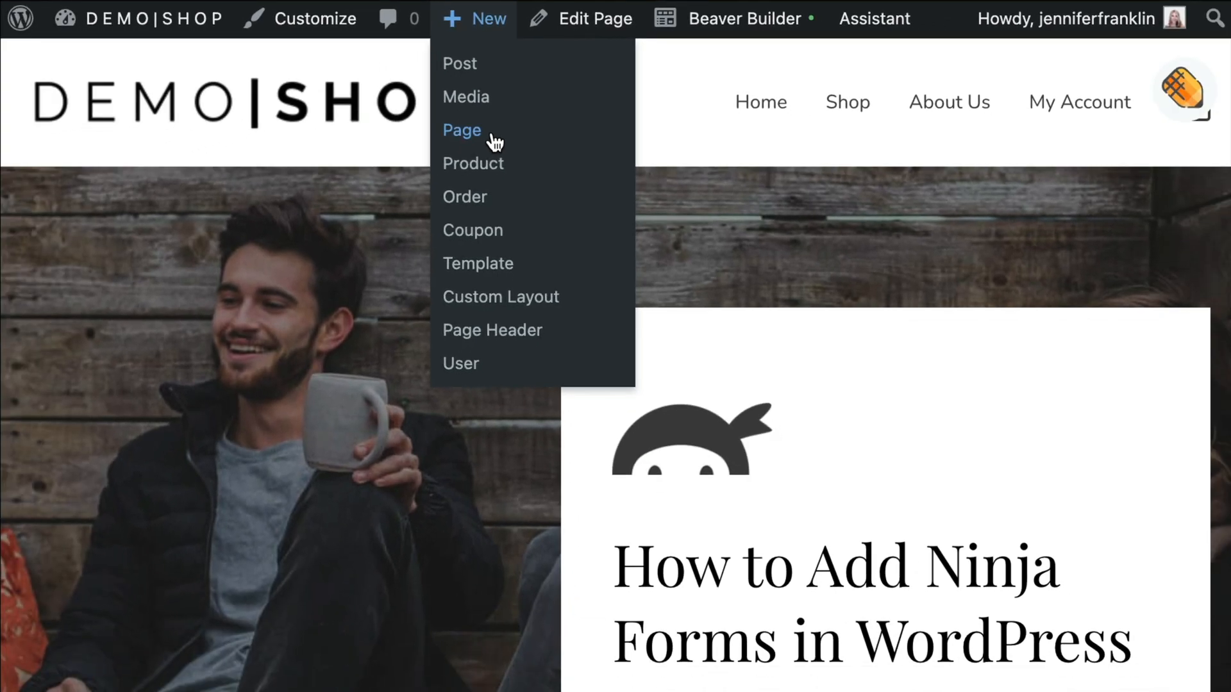
Create a new page from the admin bar and title it NINJA FORMS
click(461, 131)
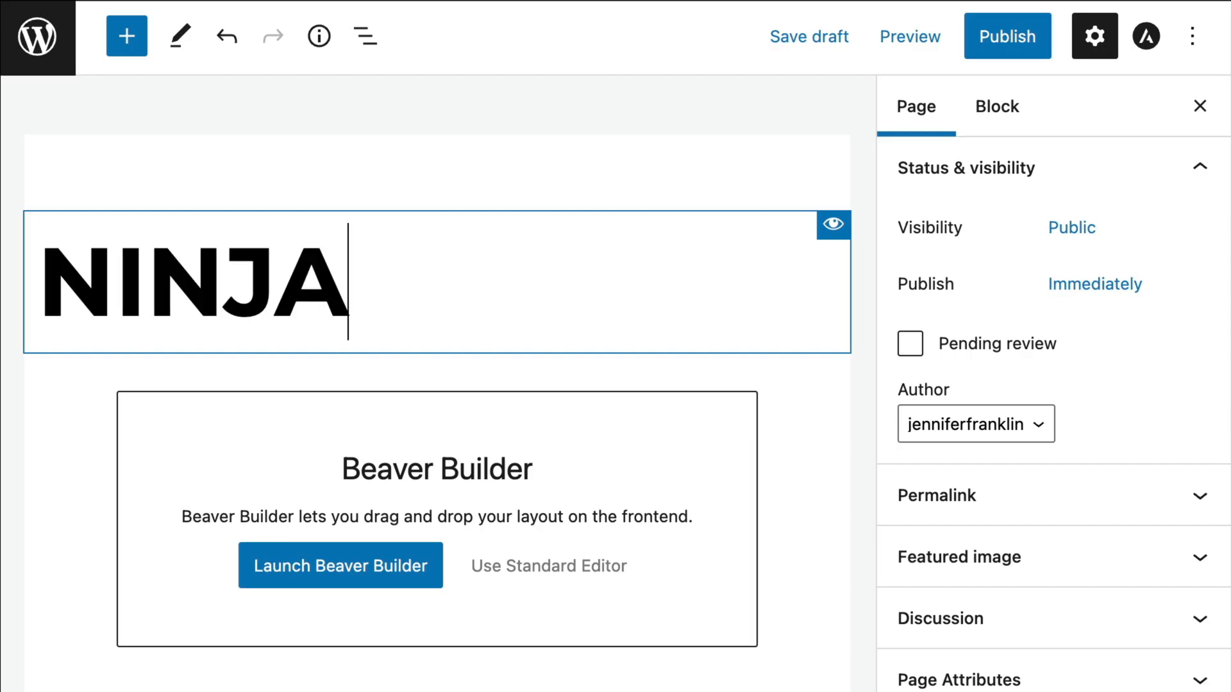
text(FORMS)
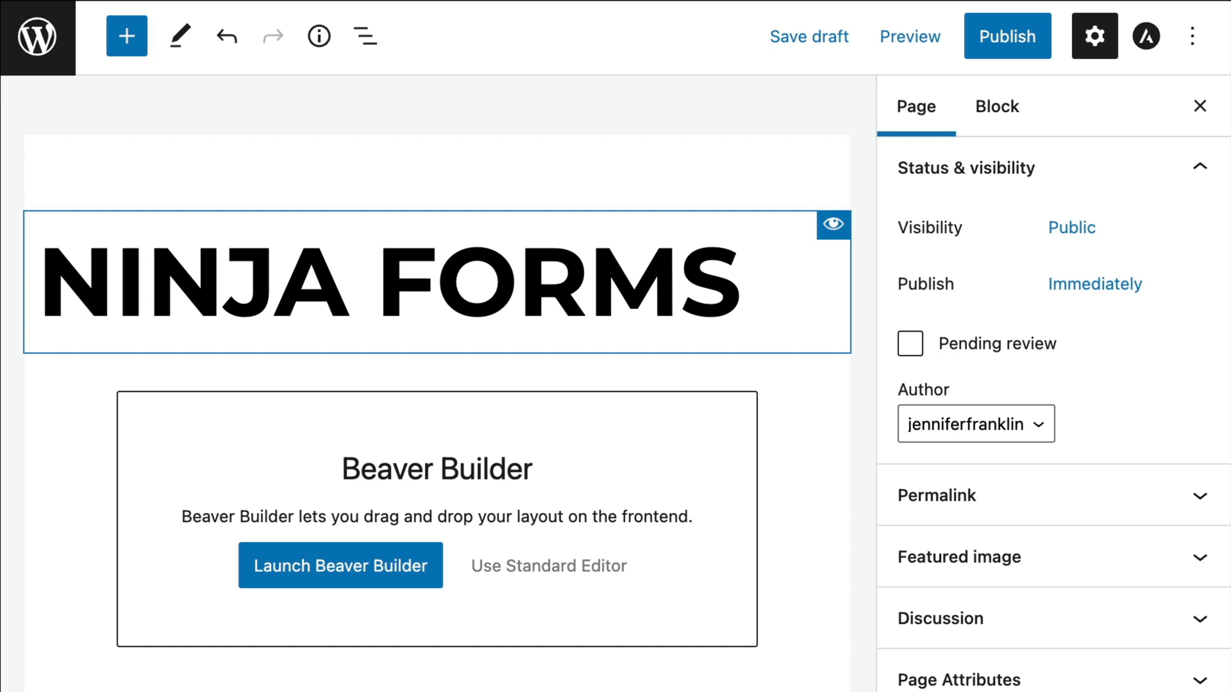
click(739, 282)
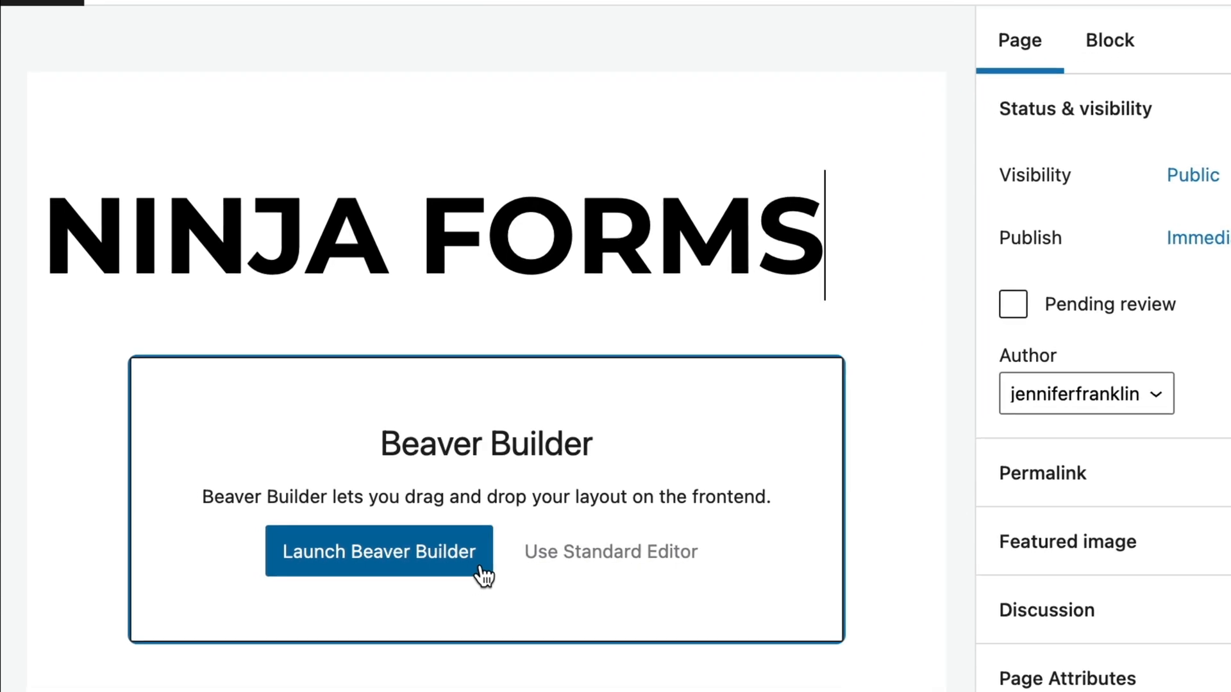
Launch Beaver Builder on the page and search the modules panel for 'nin'
click(379, 552)
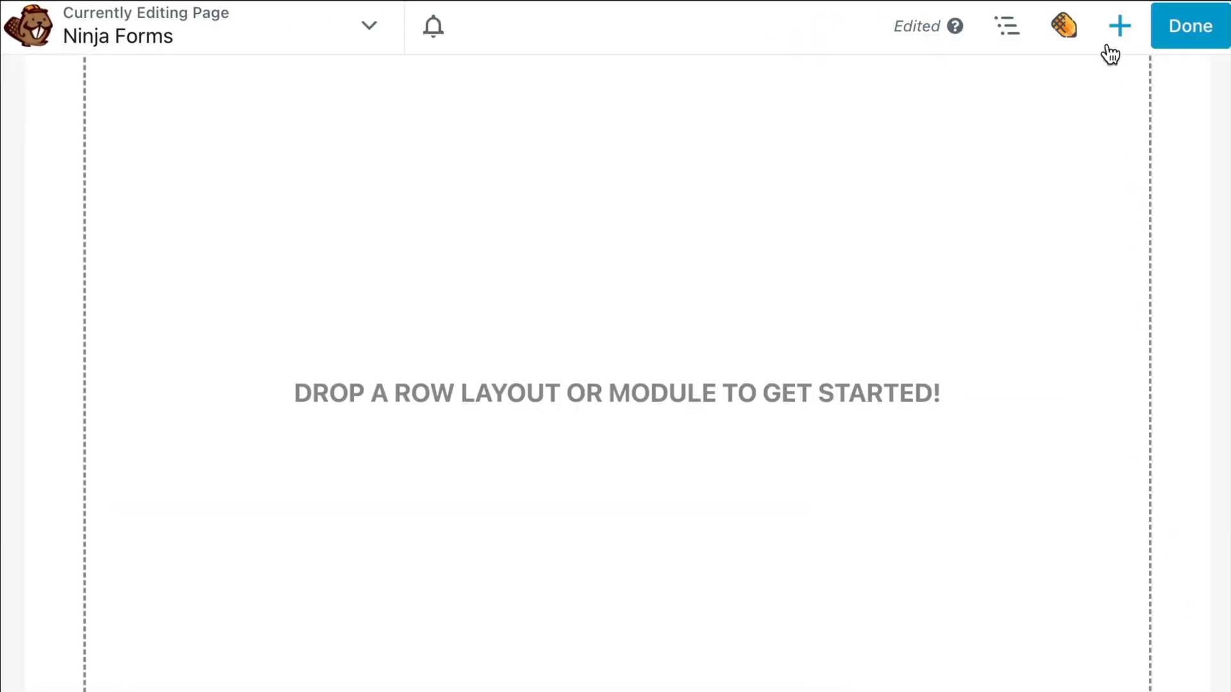
click(1119, 26)
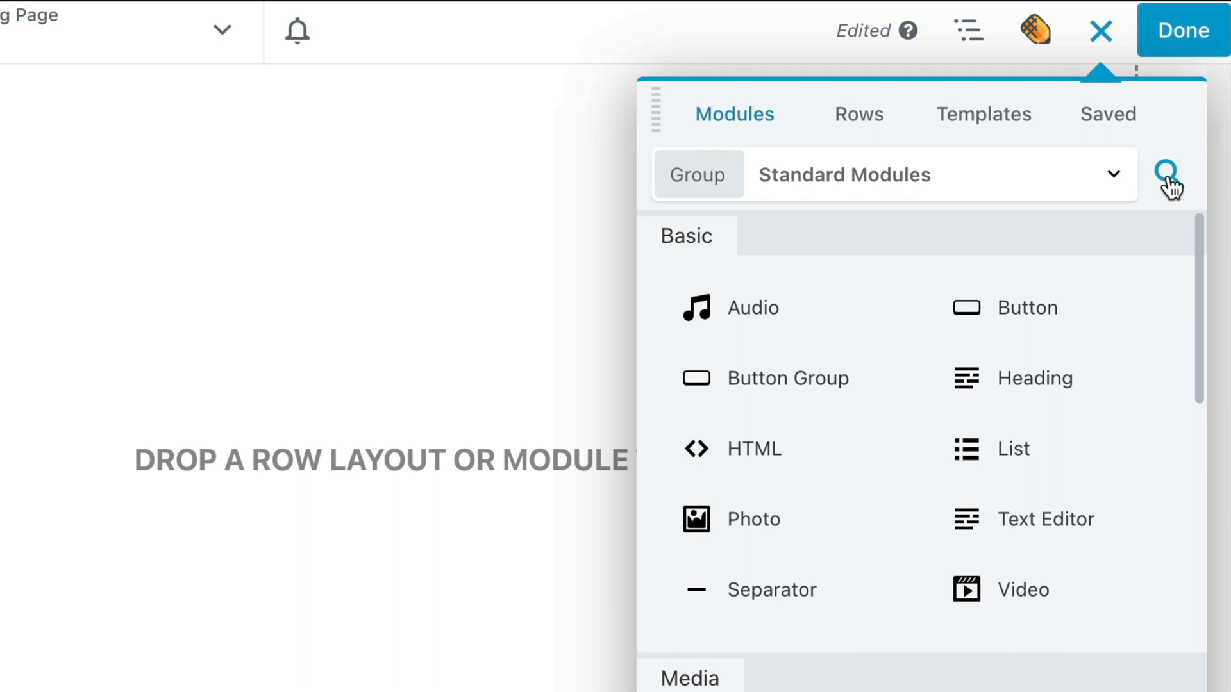
text(nin)
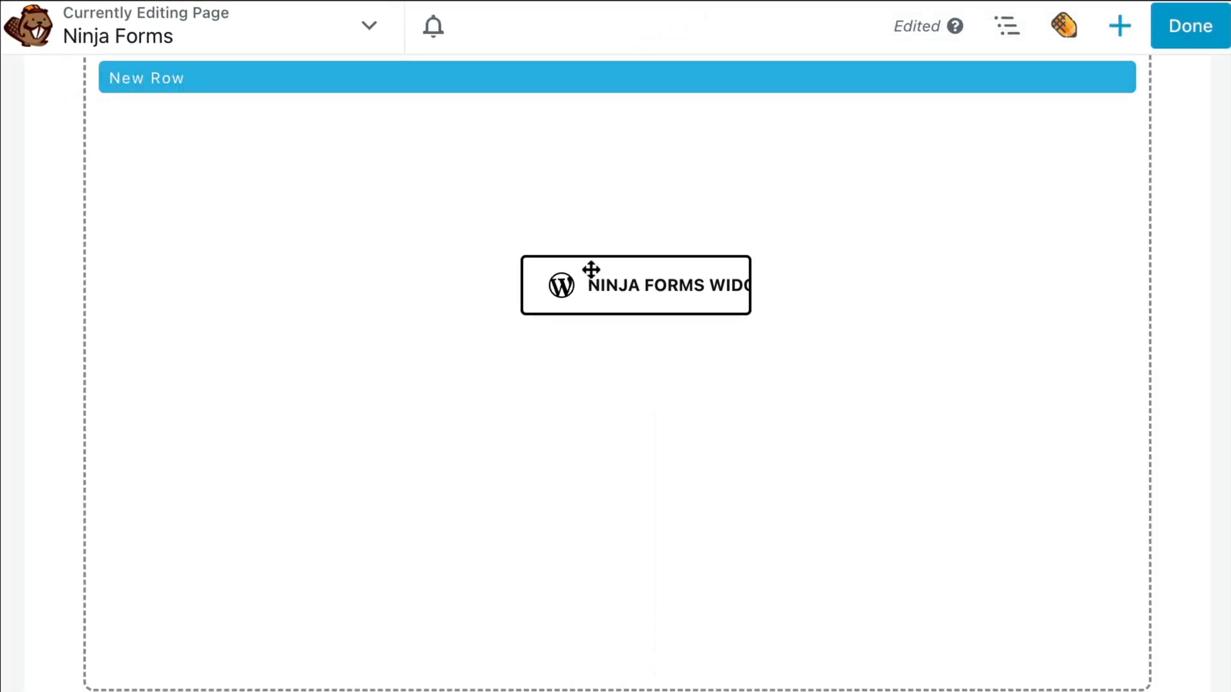
Place the Ninja Forms widget in the new row and set it to show the Quote Request Form
click(635, 285)
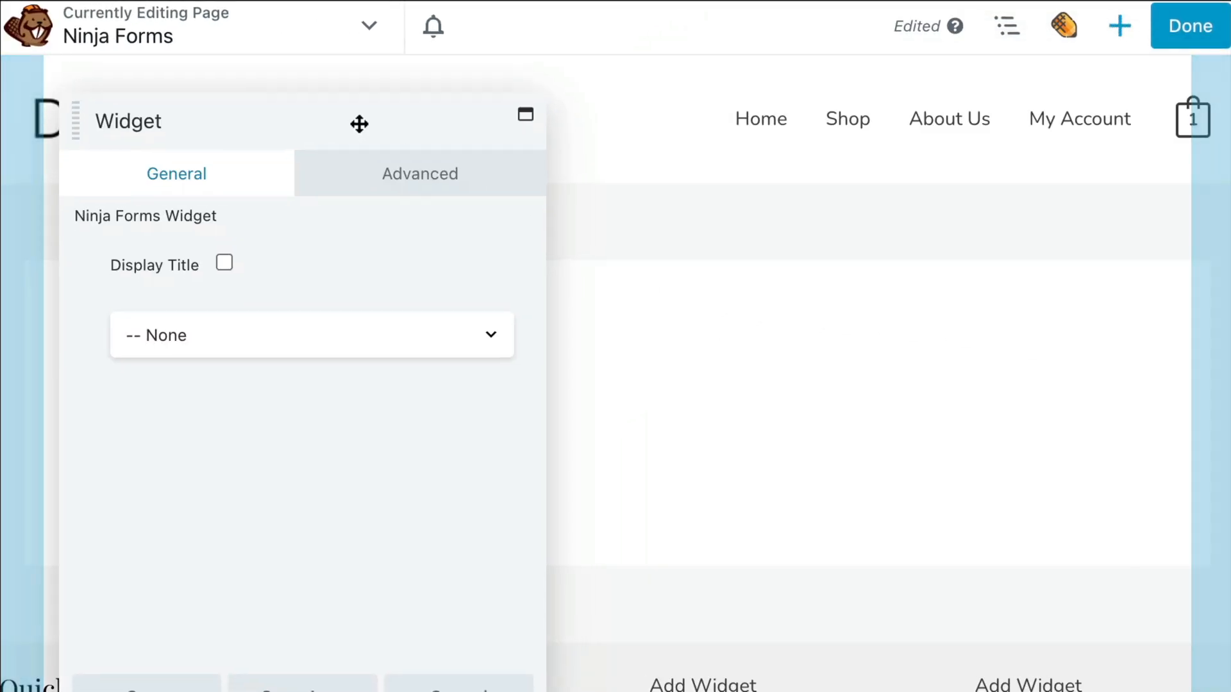
click(310, 335)
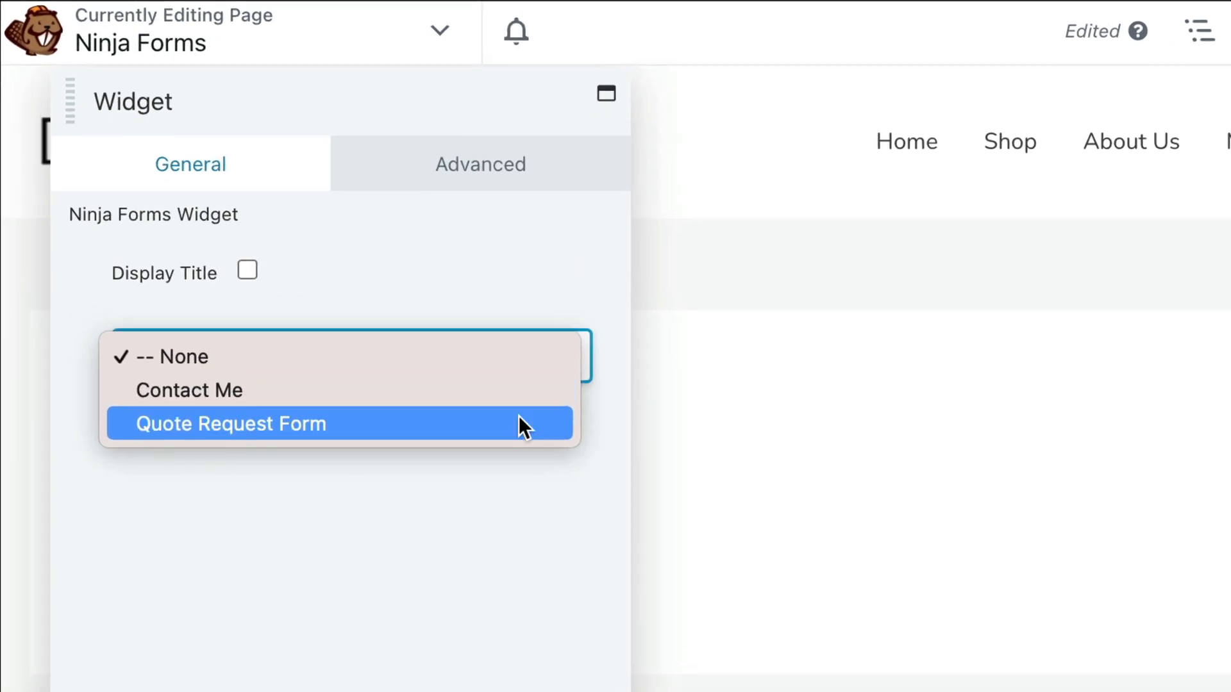
click(230, 425)
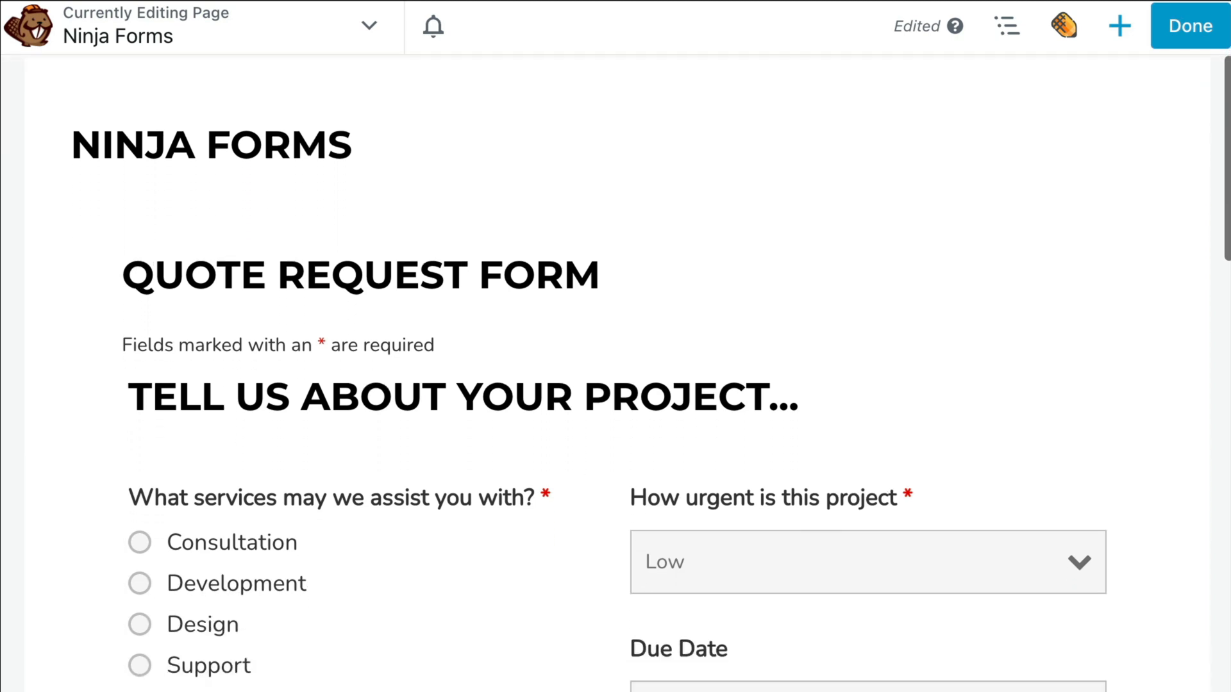
Review the page layout, then finish with Done to publish and view the live page
scroll(down, 3)
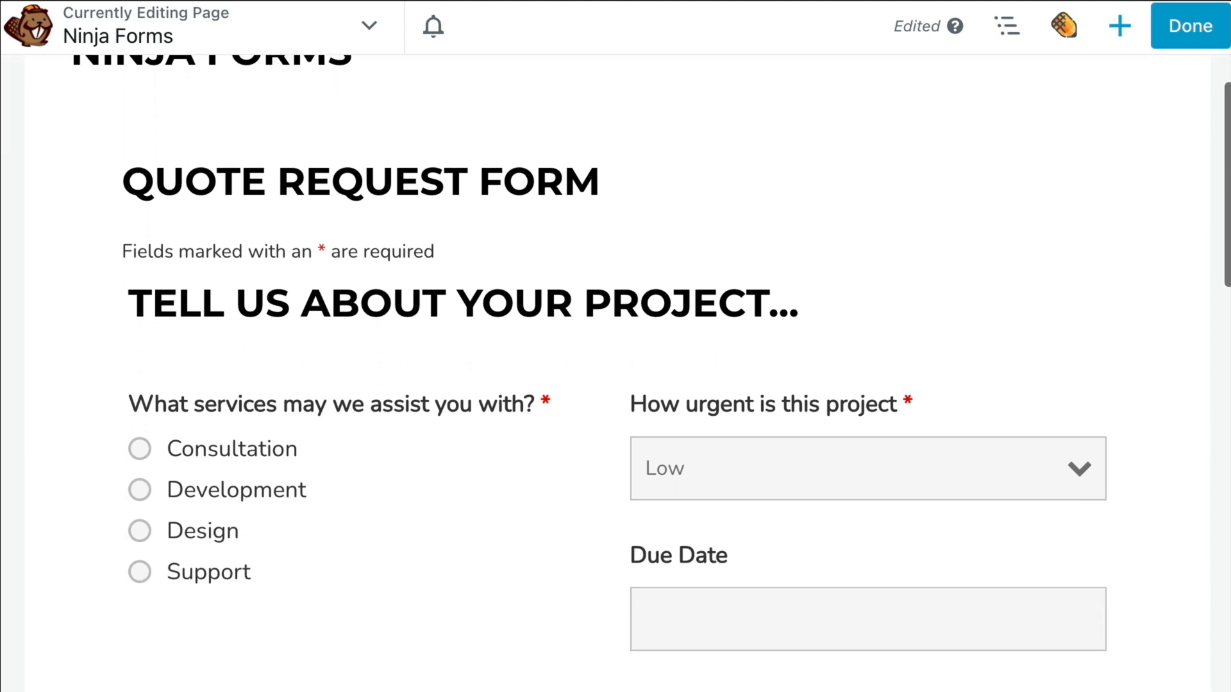
scroll(up, 3)
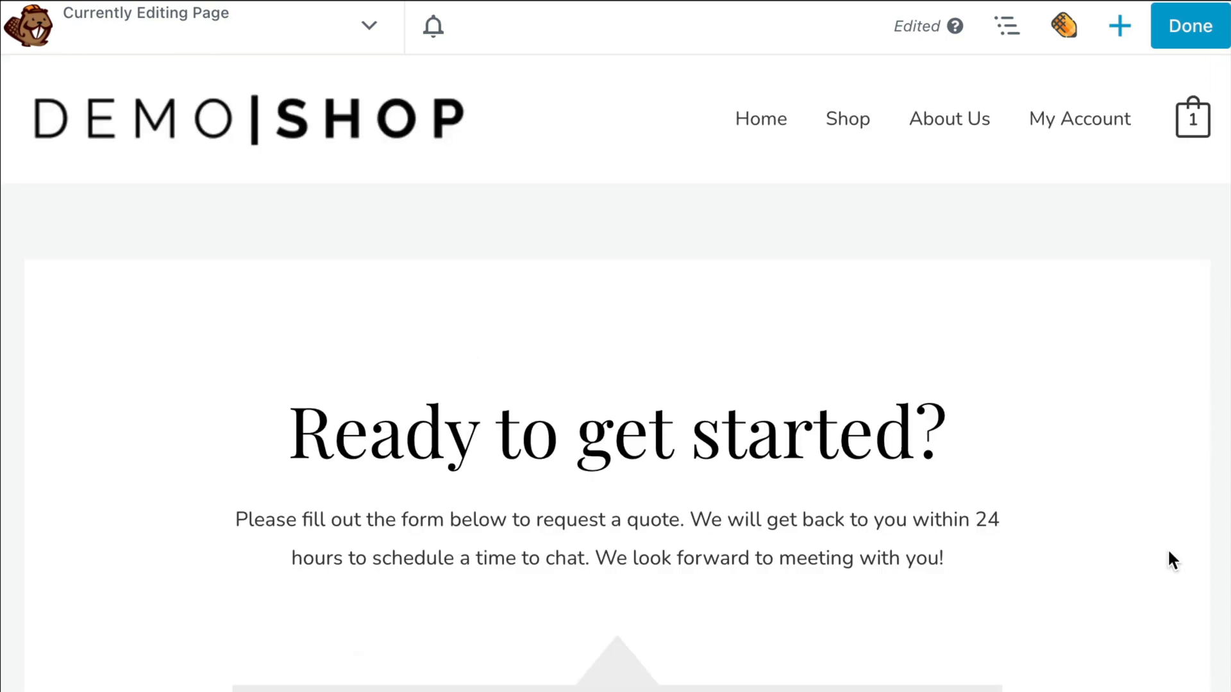
click(1190, 26)
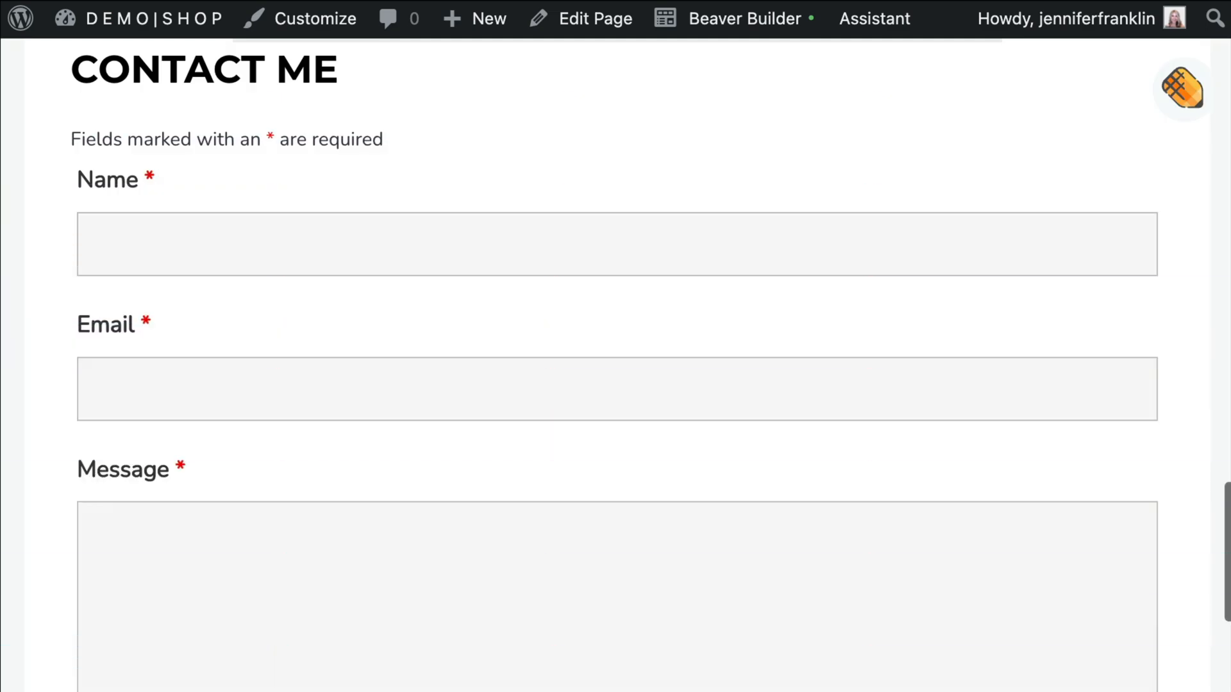
scroll(down, 3)
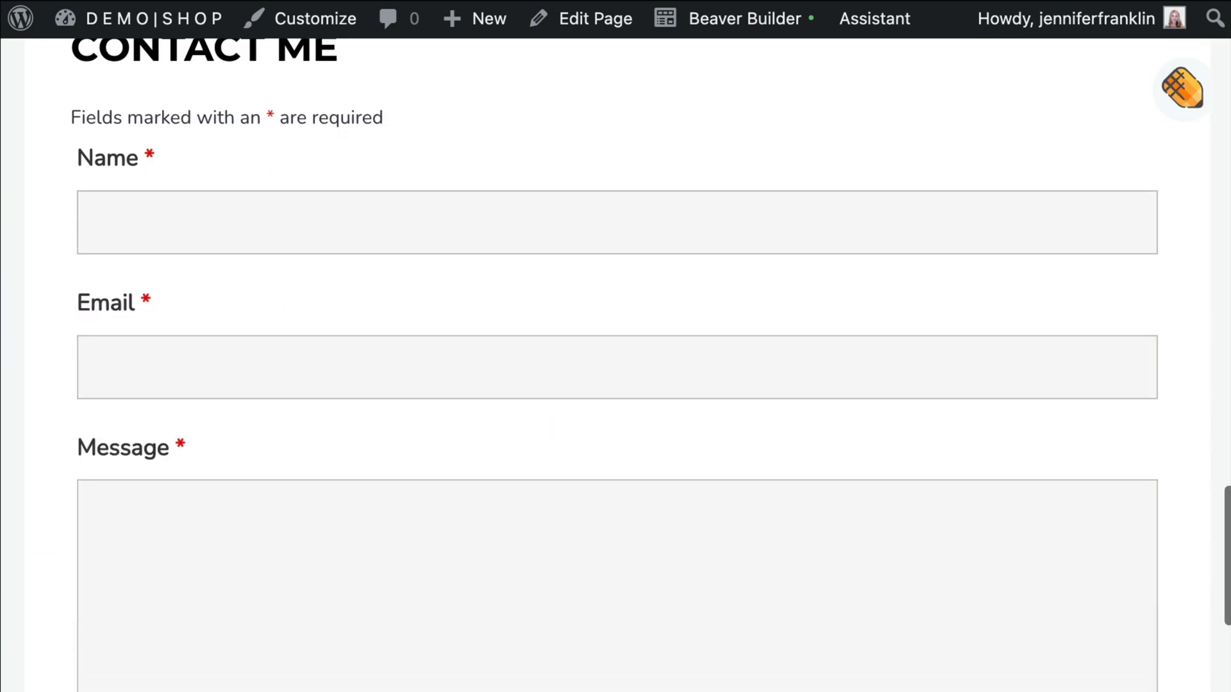
scroll(down, 3)
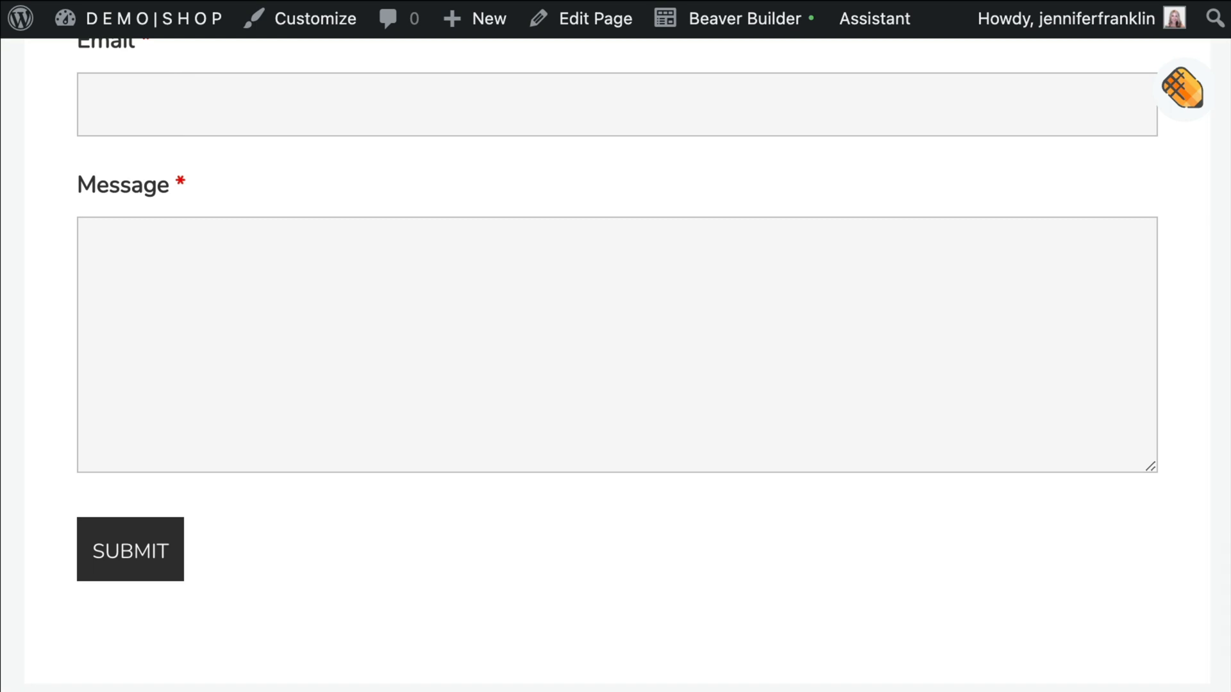
scroll(up, 3)
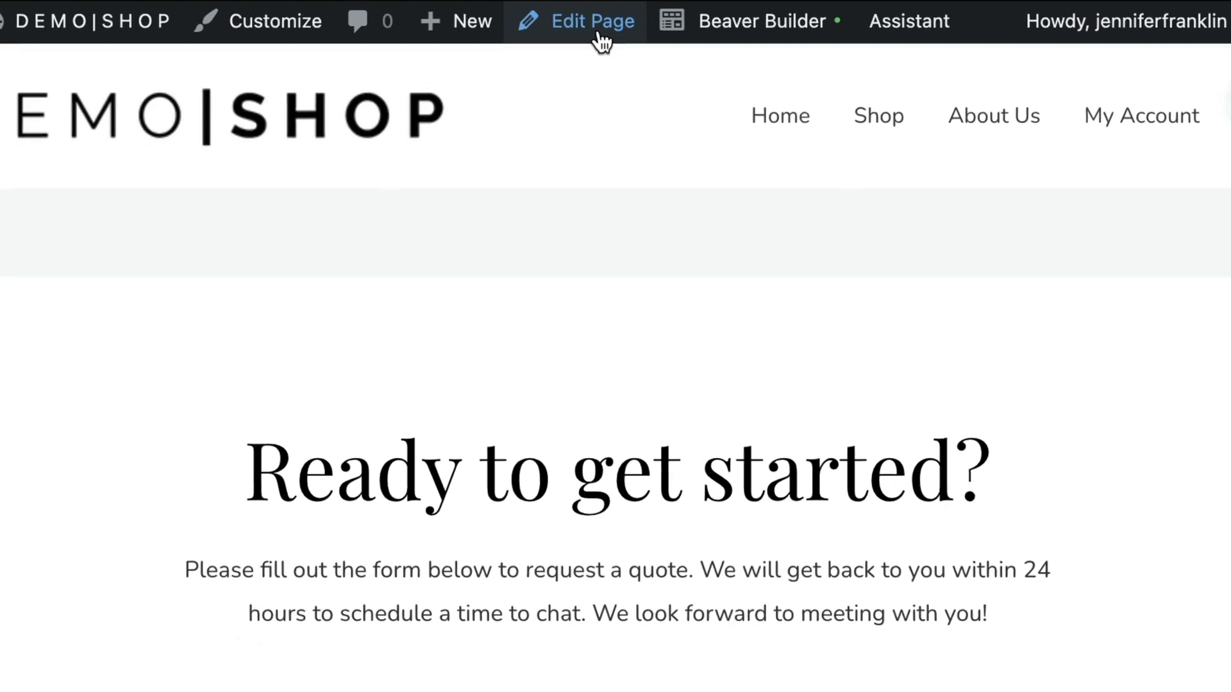
In the page editor's settings sidebar, set Append a Ninja Form to Contact Me
click(593, 21)
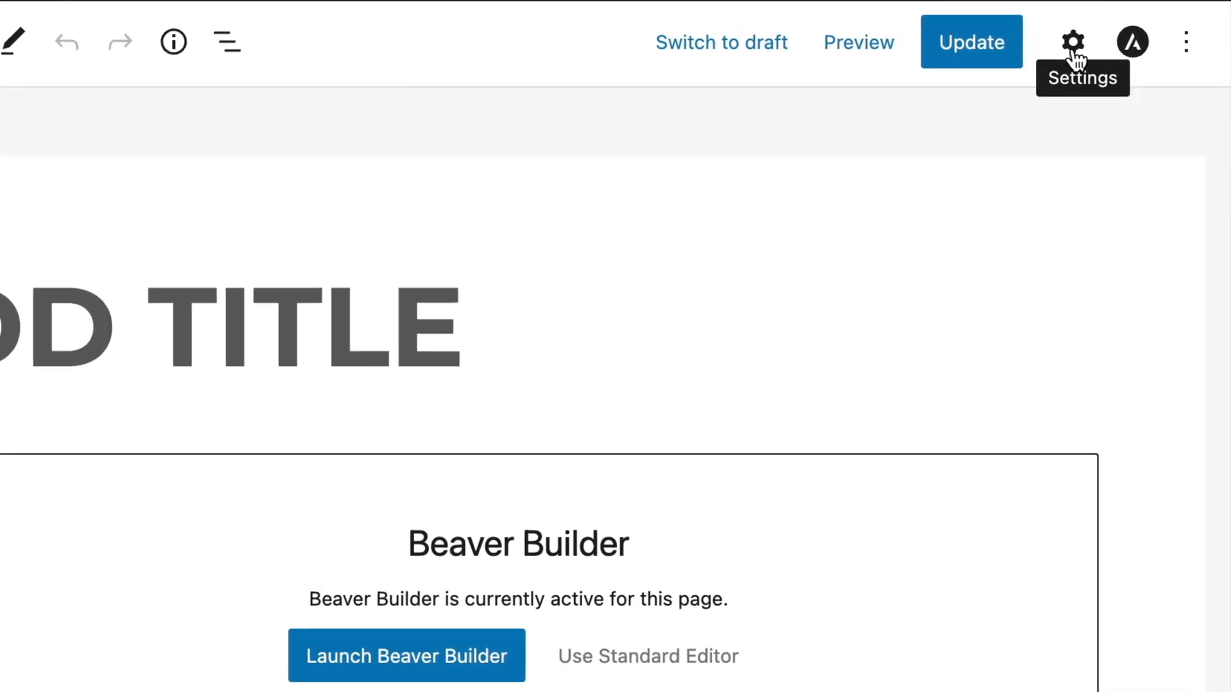
click(1075, 41)
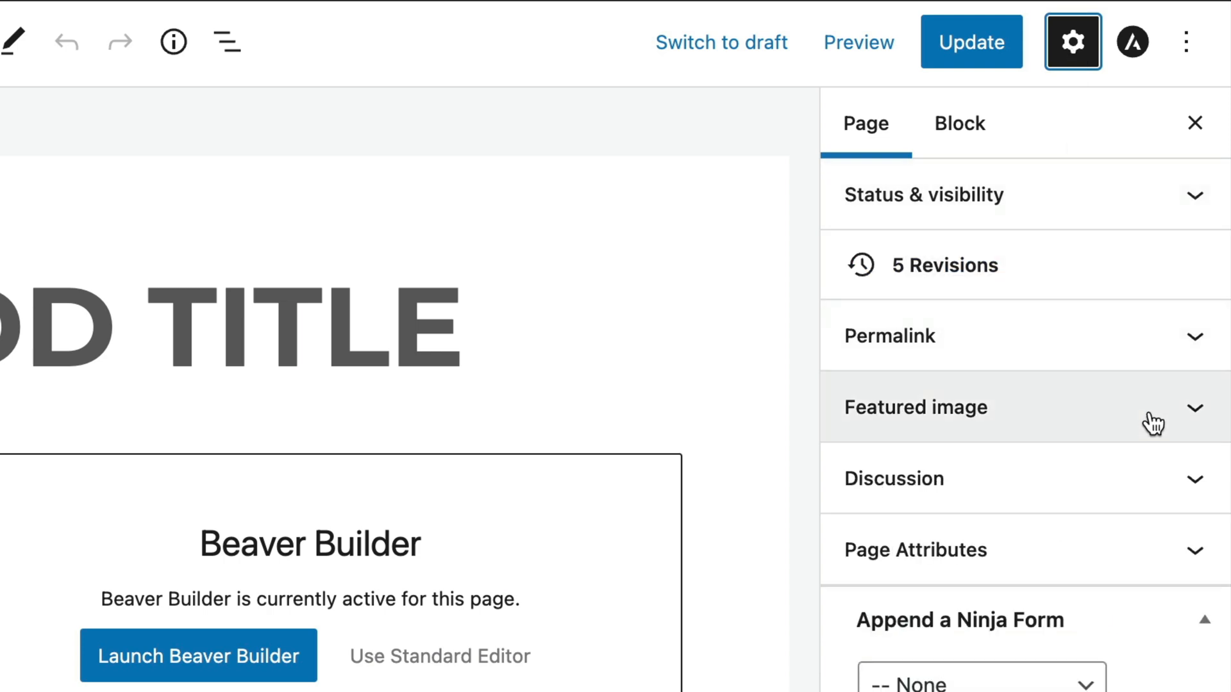
scroll(down, 3)
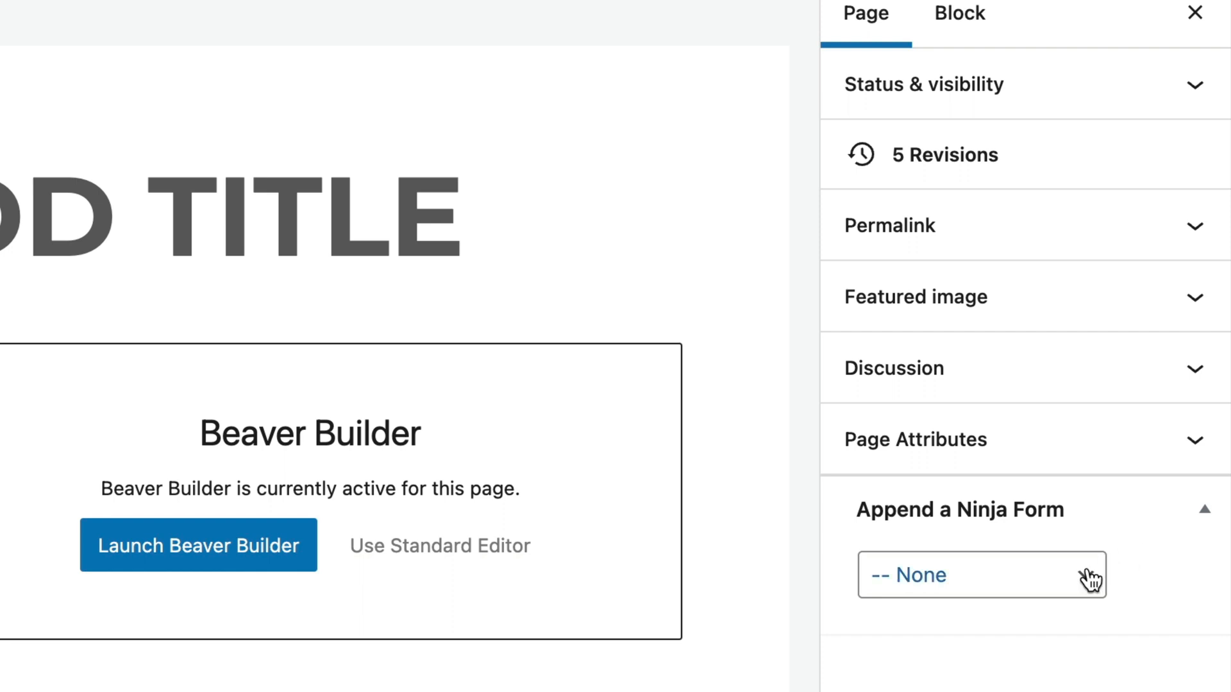
click(981, 574)
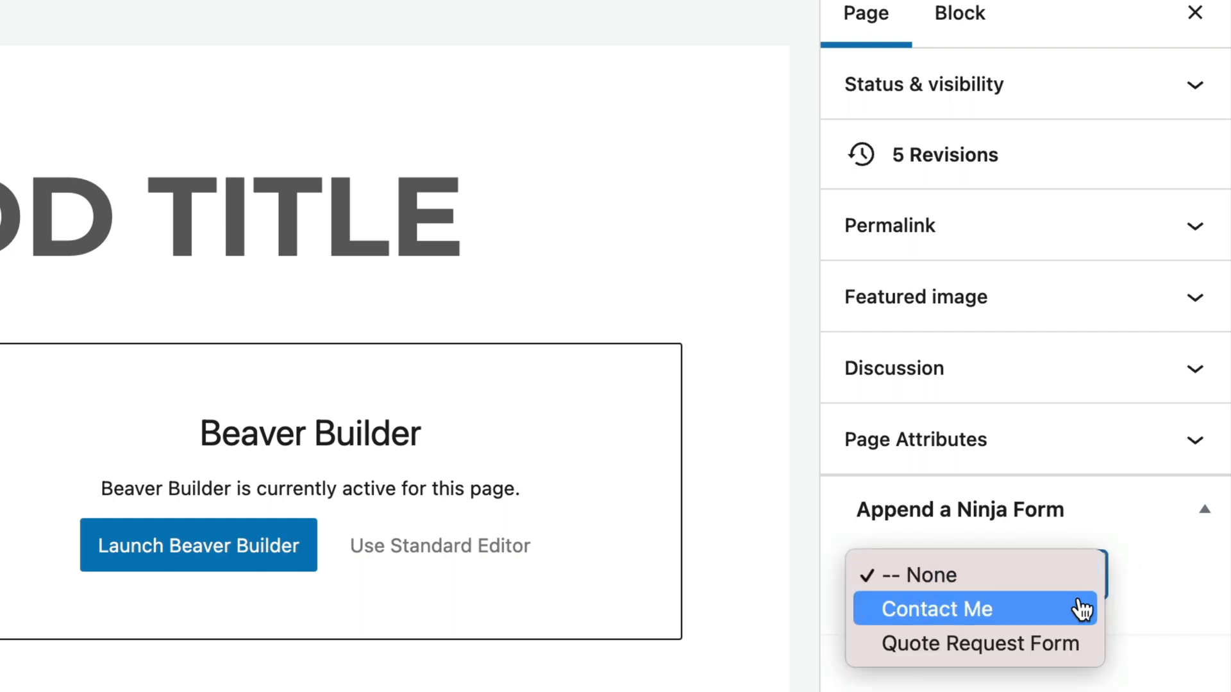
click(935, 609)
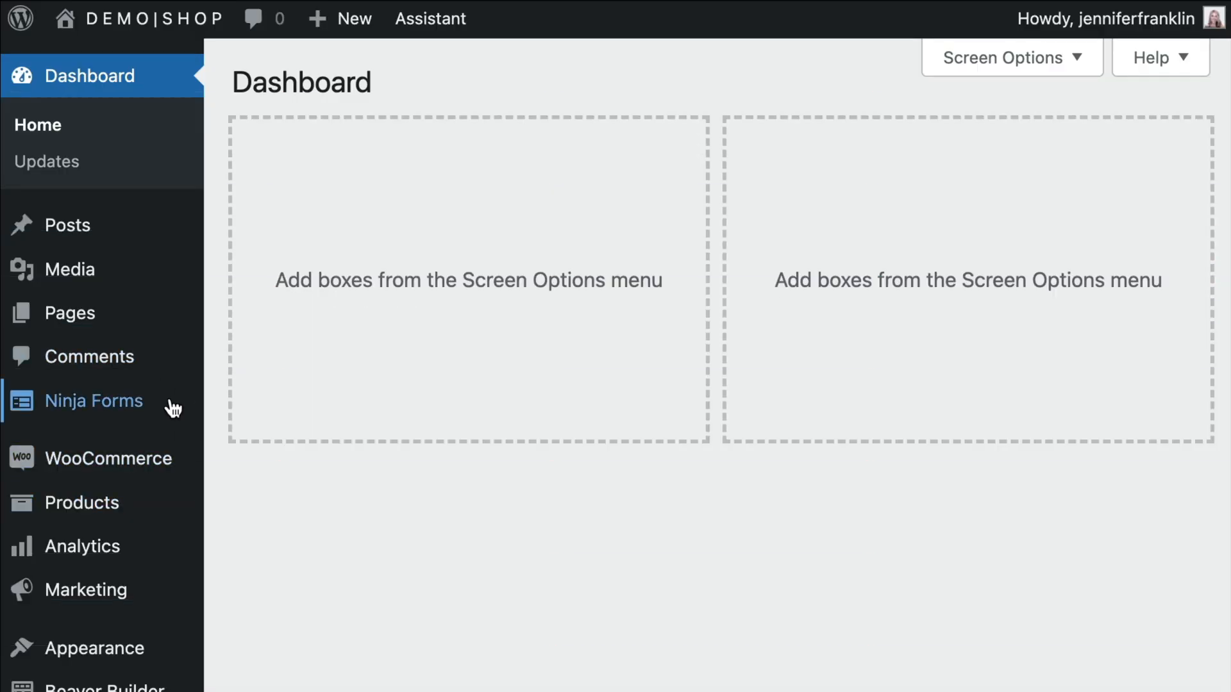
mouse_move(92, 401)
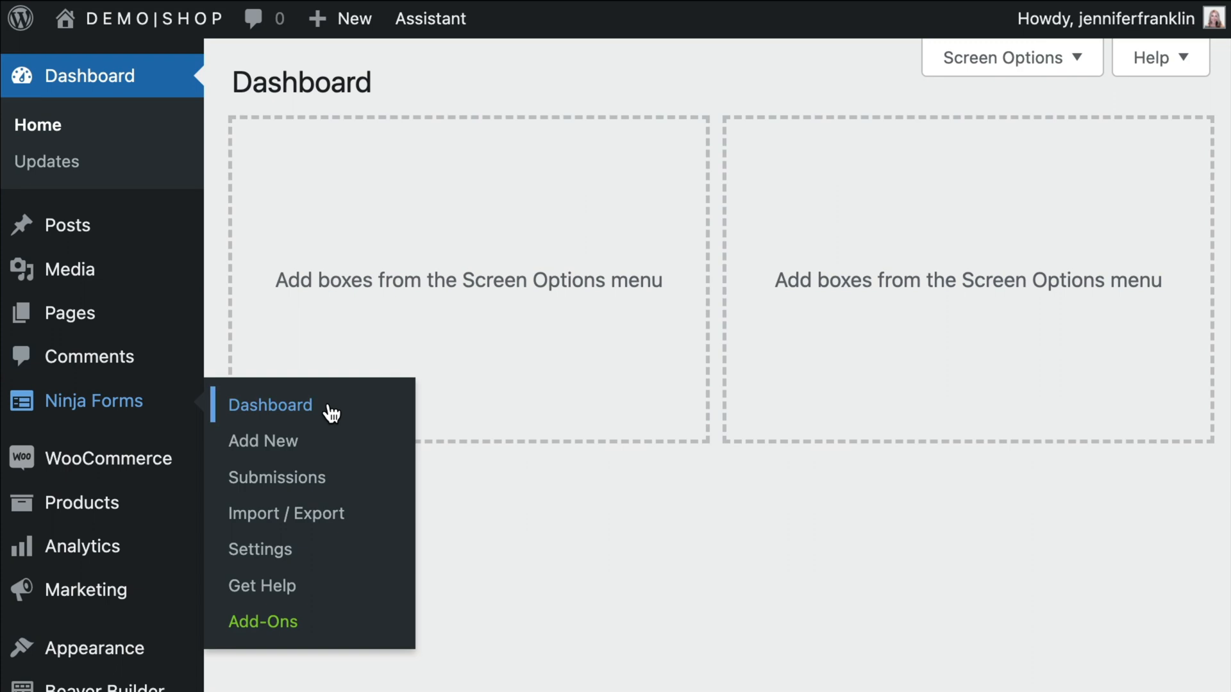
Go to the Ninja Forms Dashboard from the admin menu
click(269, 405)
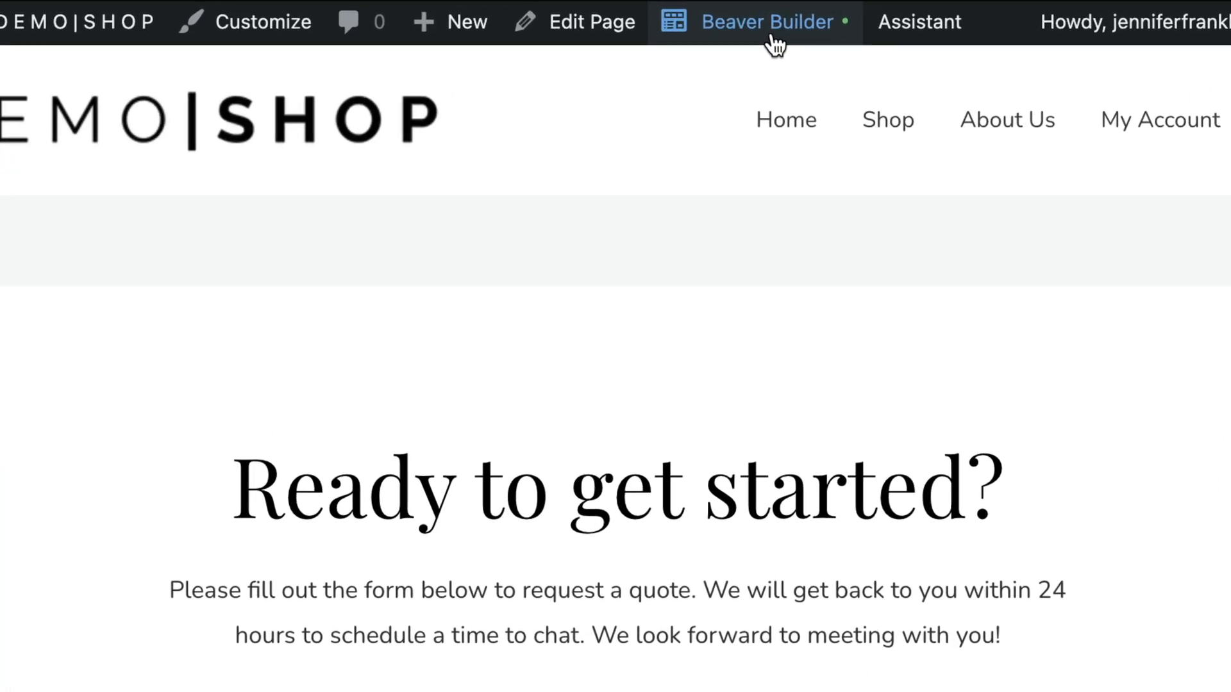
Add a Text Editor module below the intro text in Beaver Builder
click(767, 22)
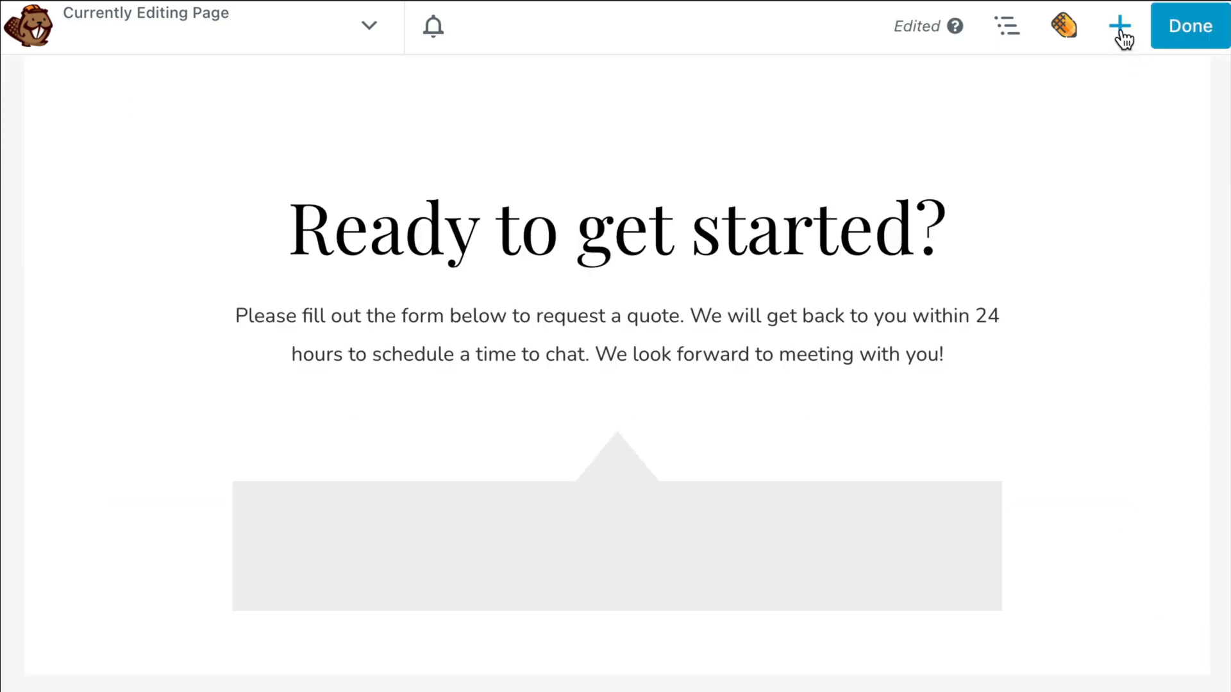
click(1120, 26)
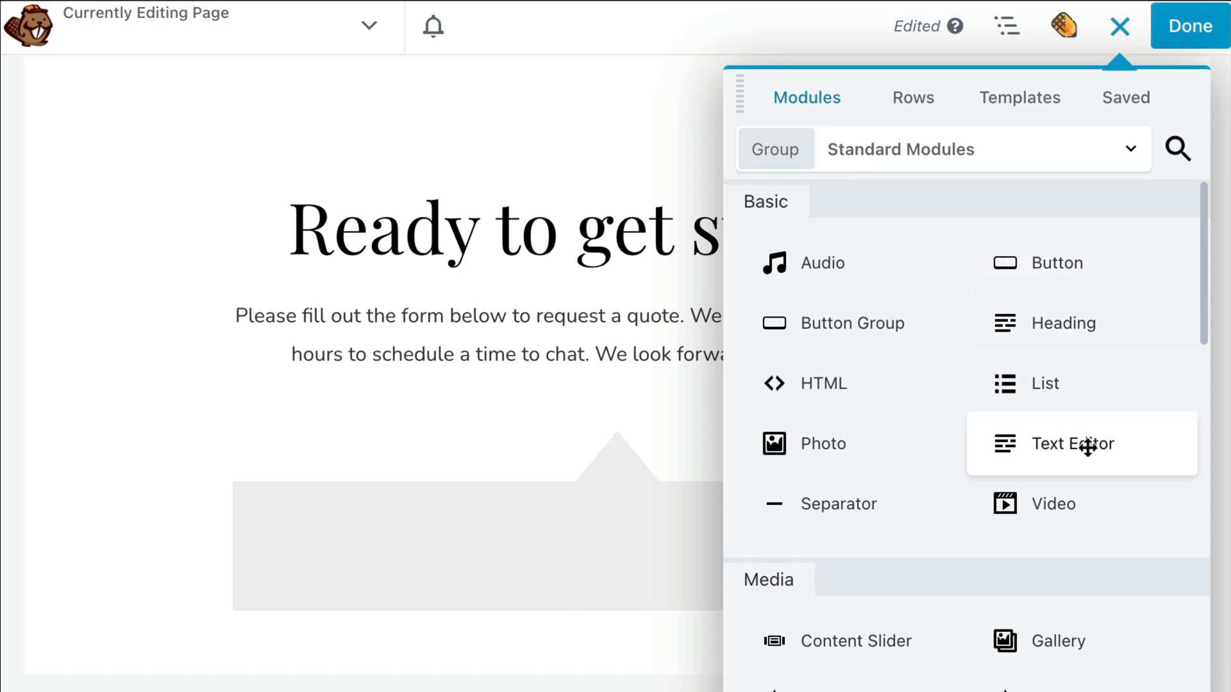
drag(1081, 443, 813, 556)
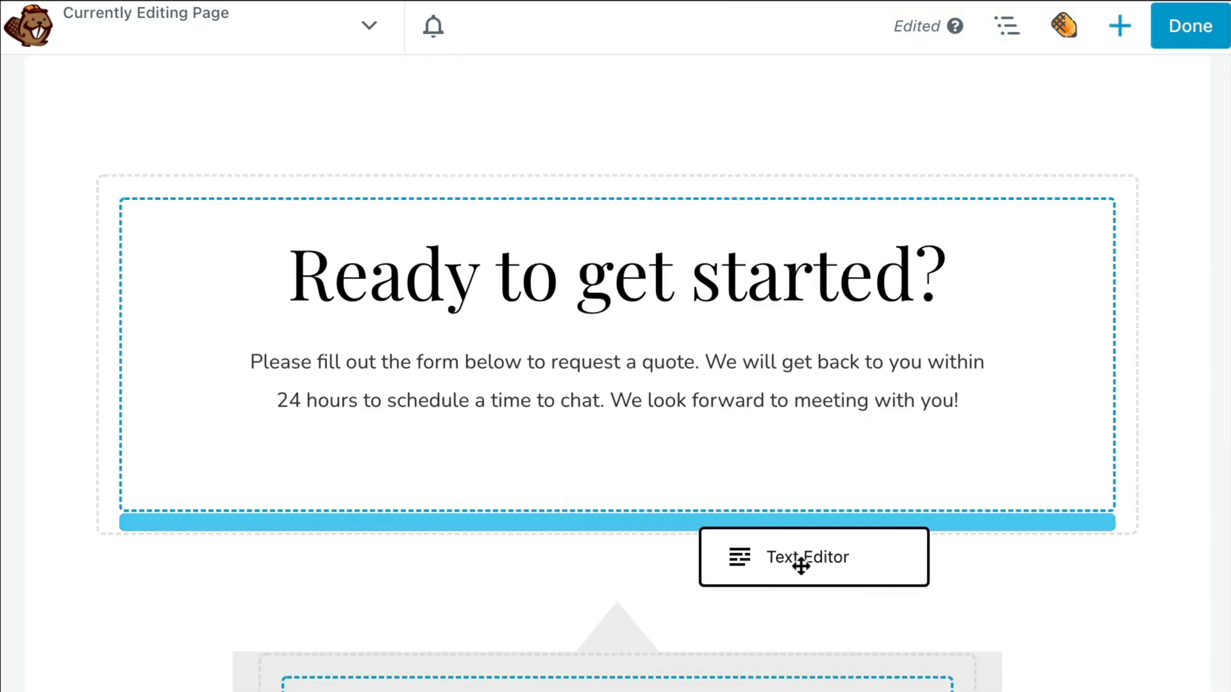
Enter the shortcode [ninja_form id=1] centered, save, and check the rendered Contact Me form
click(813, 556)
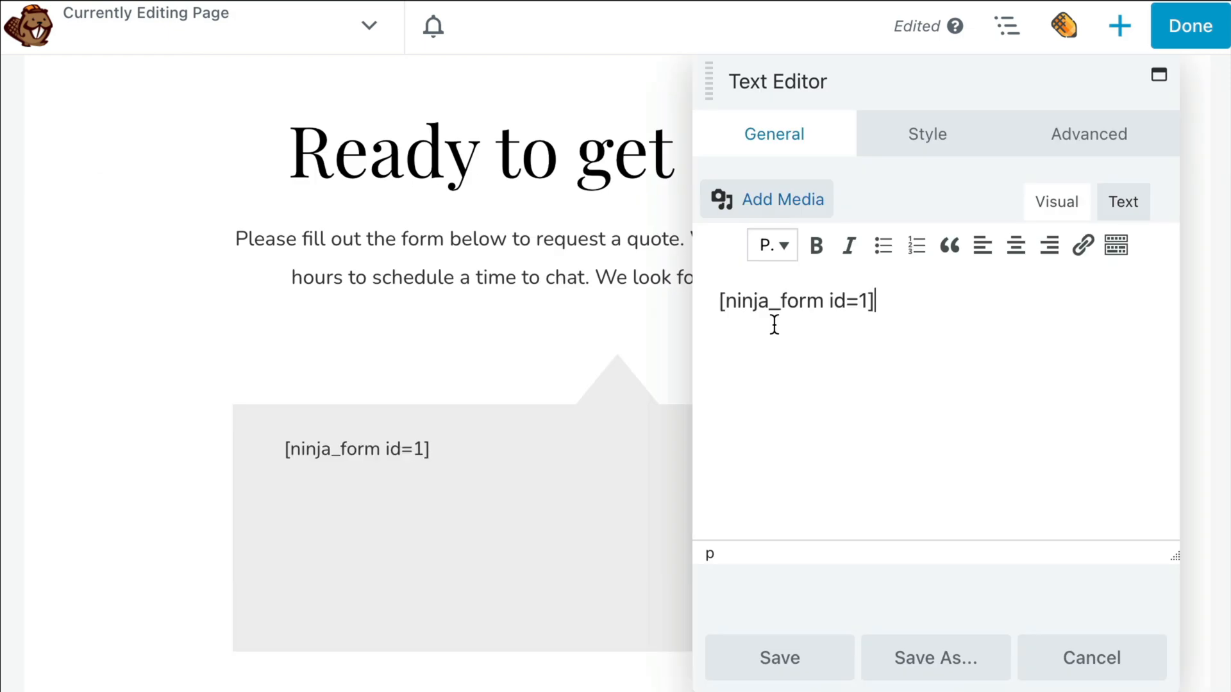
click(1015, 245)
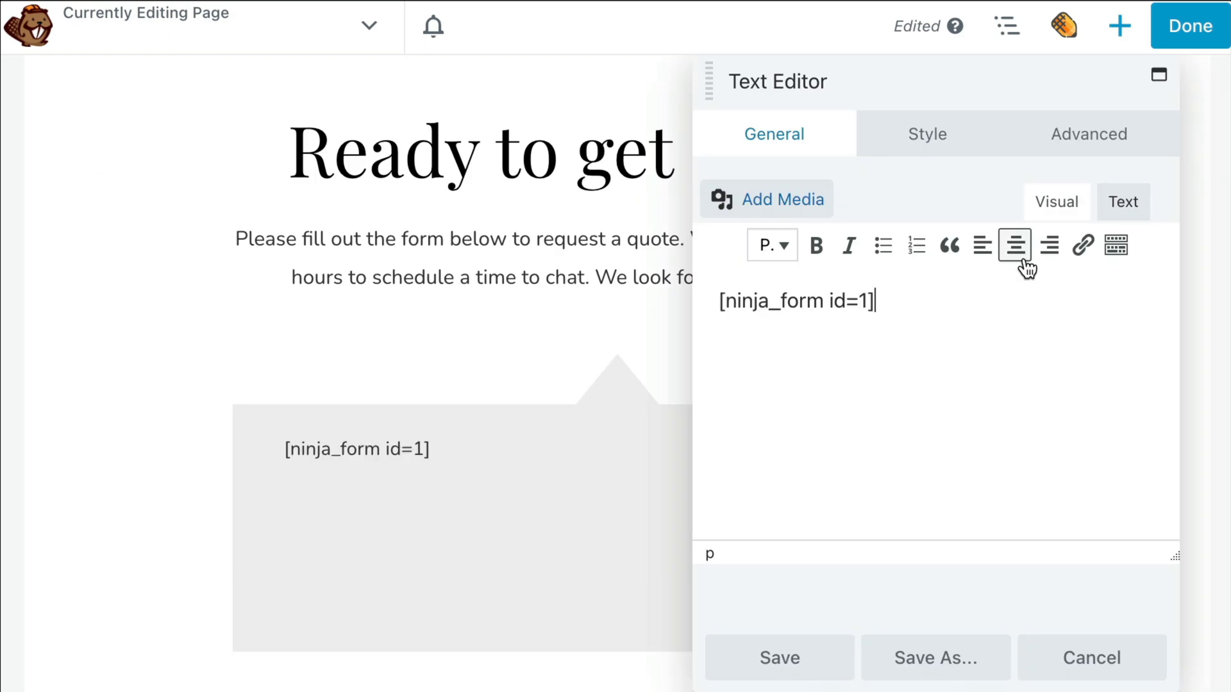
click(778, 658)
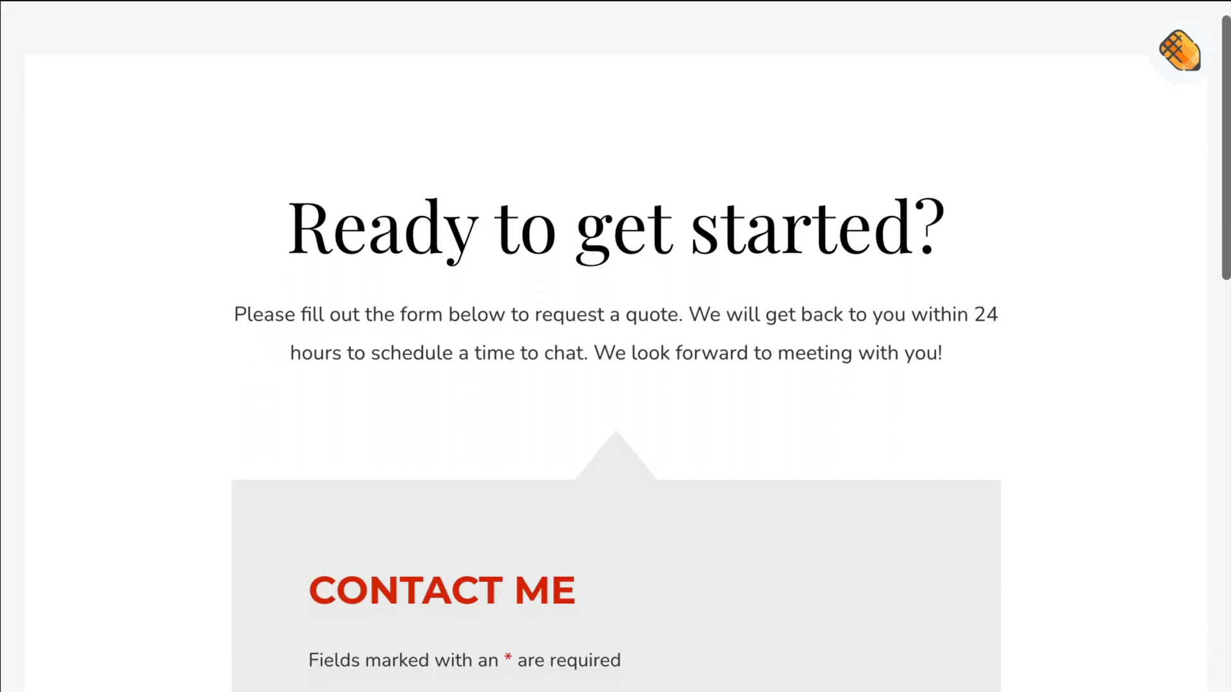
scroll(down, 3)
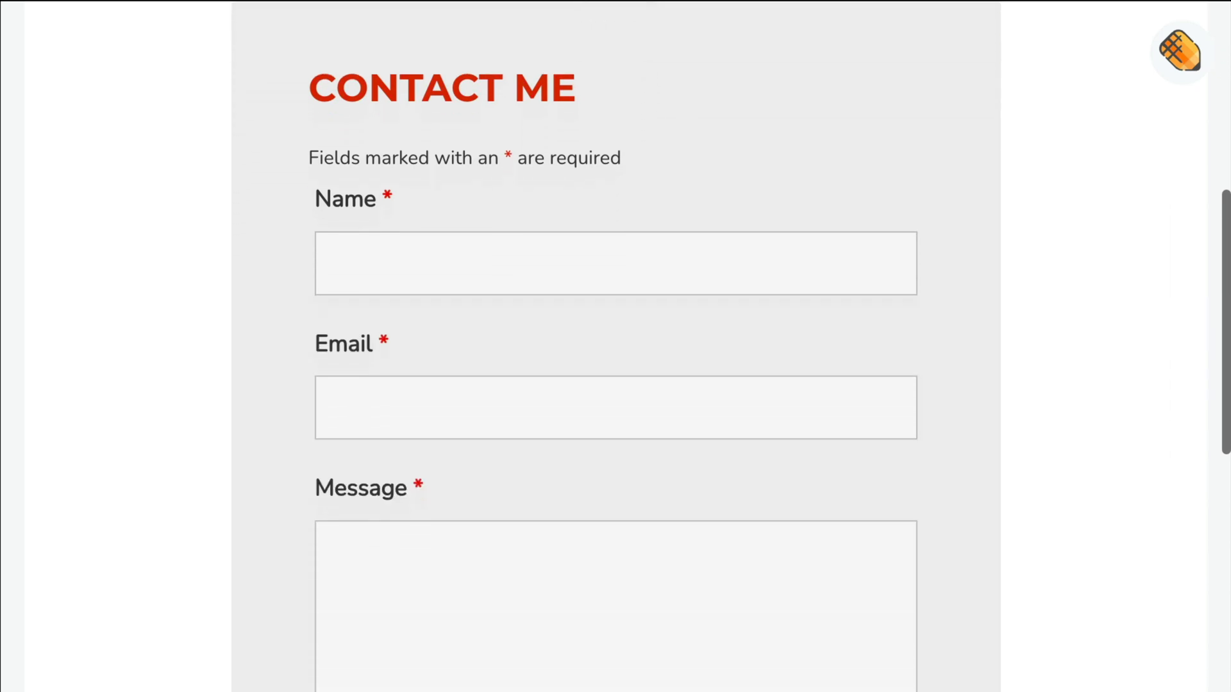